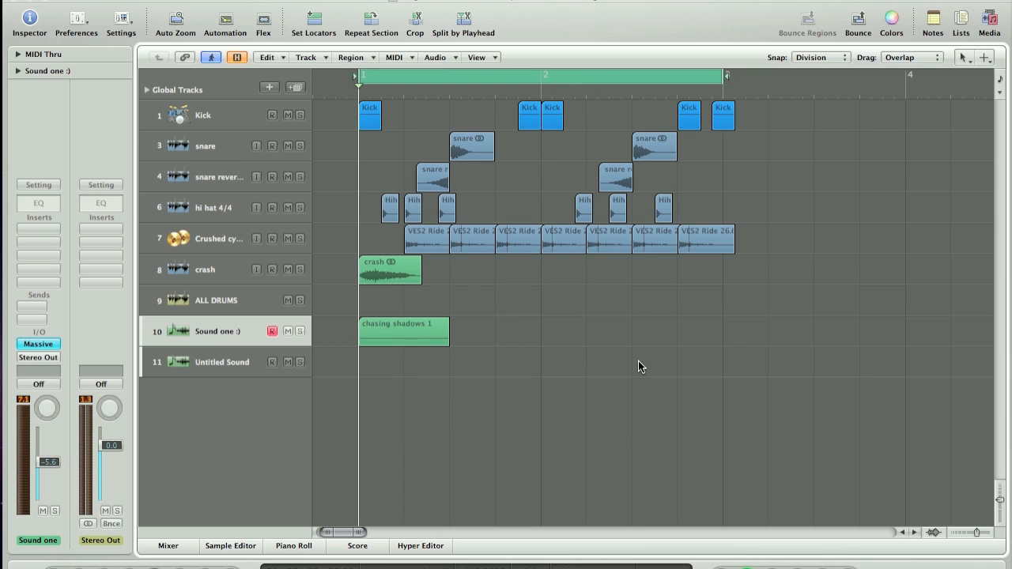
Select the Untitled Sound instrument track that hosts the Massive synth
{"action": "left_click", "coordinate": [299, 331]}
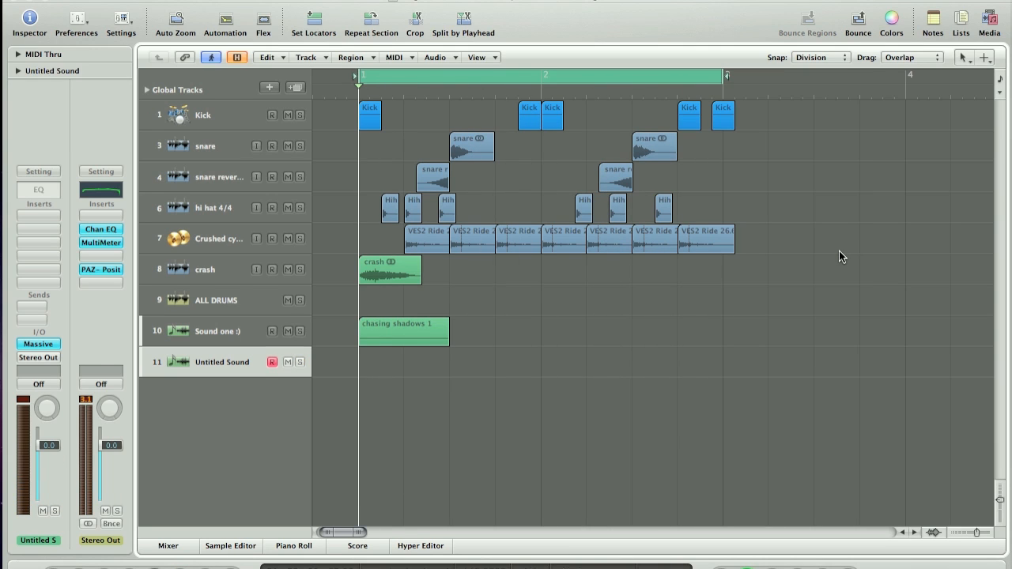
{"action": "mouse_move", "coordinate": [518, 294]}
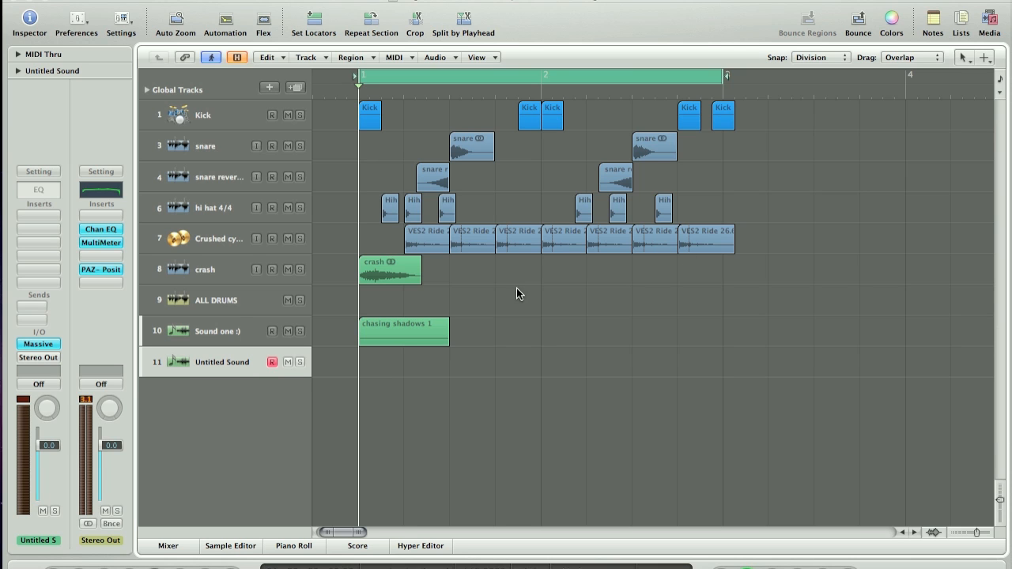
Bring up the Massive editor and raise its unison voice count from 1 to 7
{"action": "left_click", "coordinate": [38, 343]}
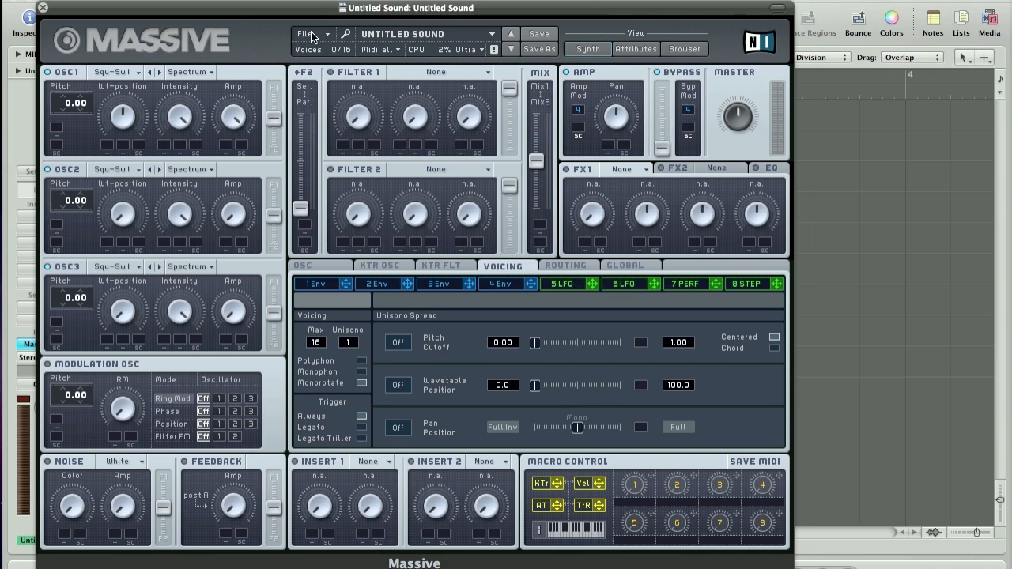
{"action": "left_click", "coordinate": [307, 33]}
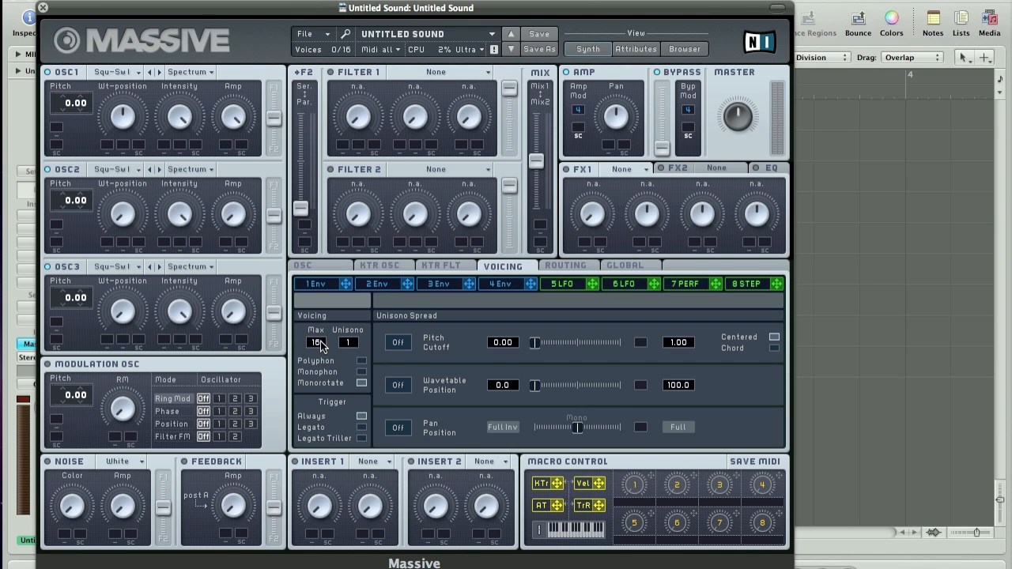
{"action": "mouse_move", "coordinate": [538, 358]}
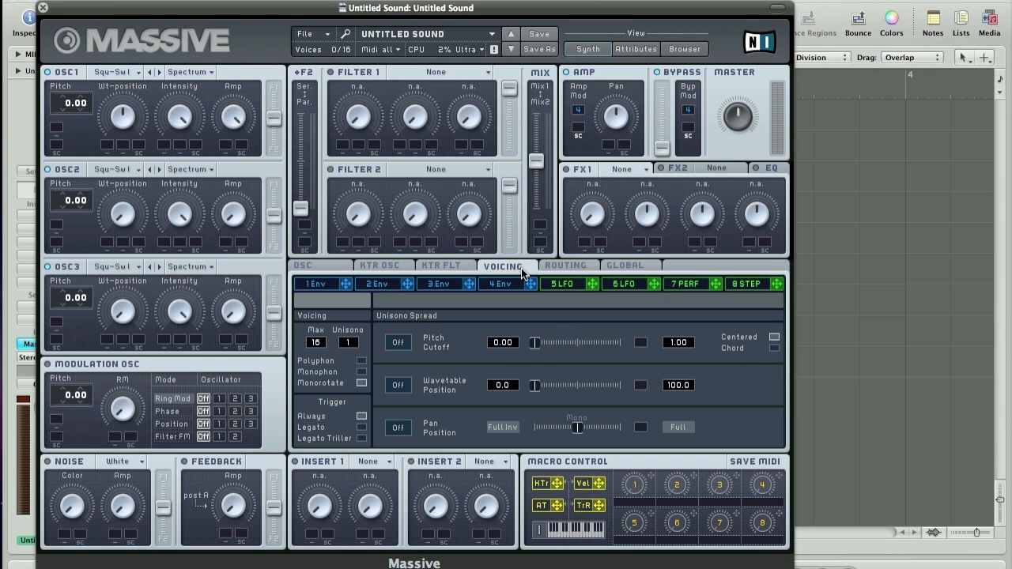
{"action": "mouse_move", "coordinate": [514, 272]}
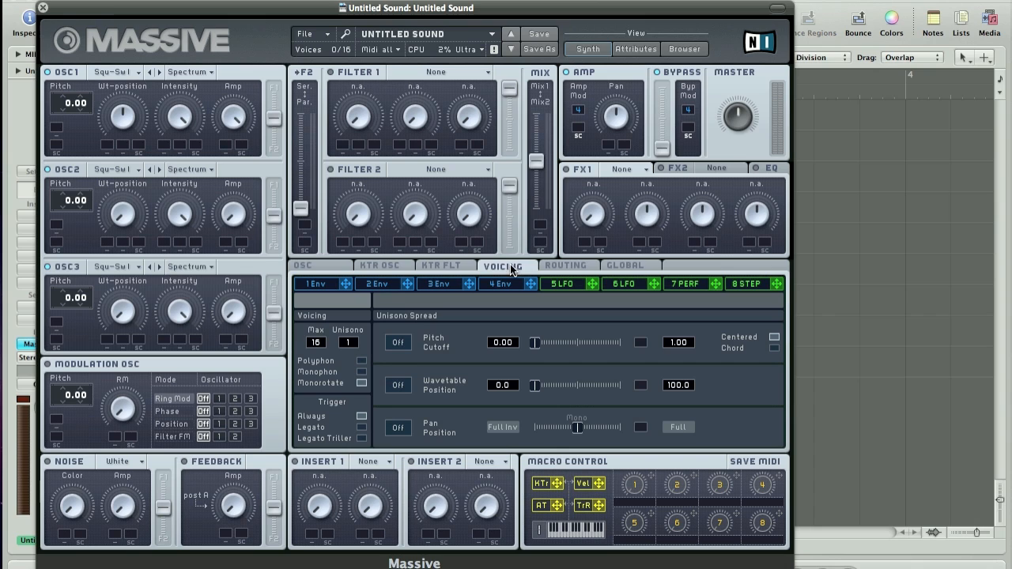
{"action": "mouse_move", "coordinate": [493, 288]}
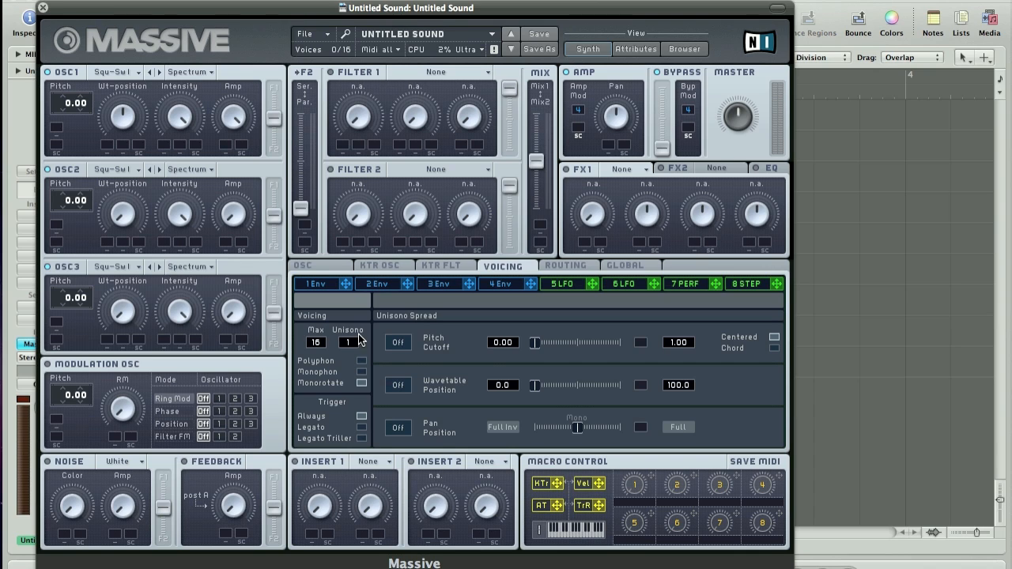
{"action": "mouse_move", "coordinate": [332, 352]}
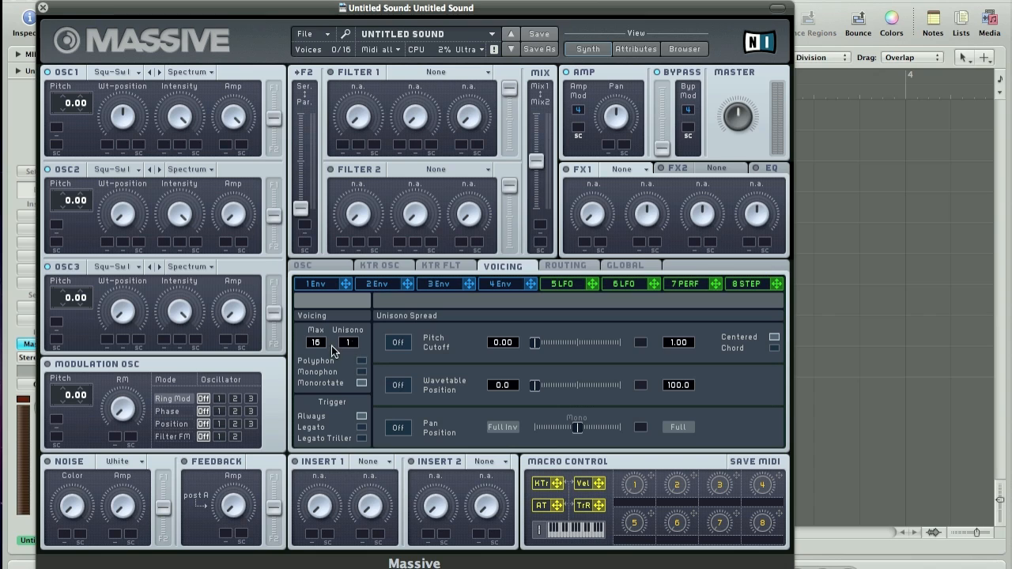
{"action": "mouse_move", "coordinate": [362, 353]}
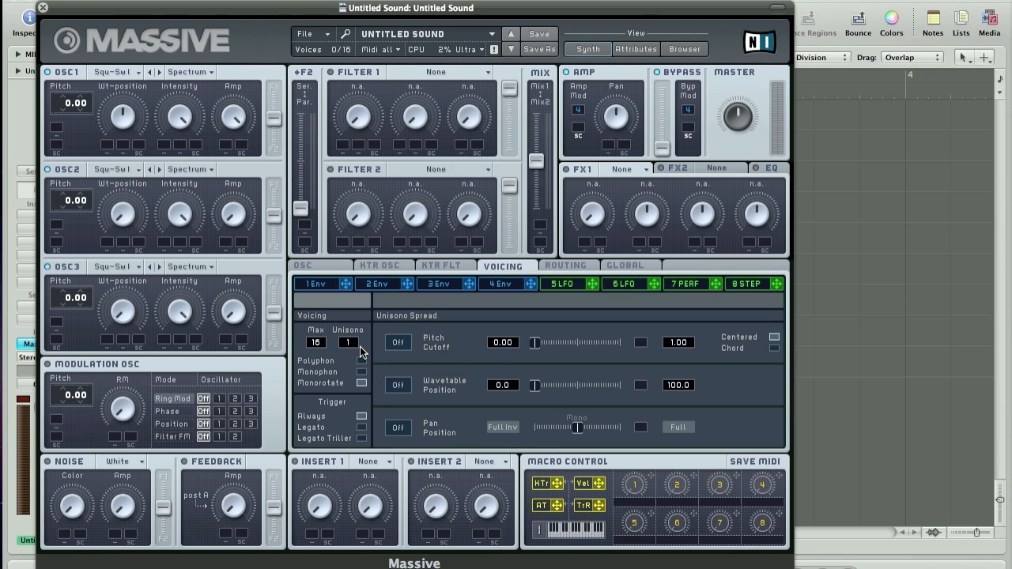
{"action": "mouse_move", "coordinate": [360, 351]}
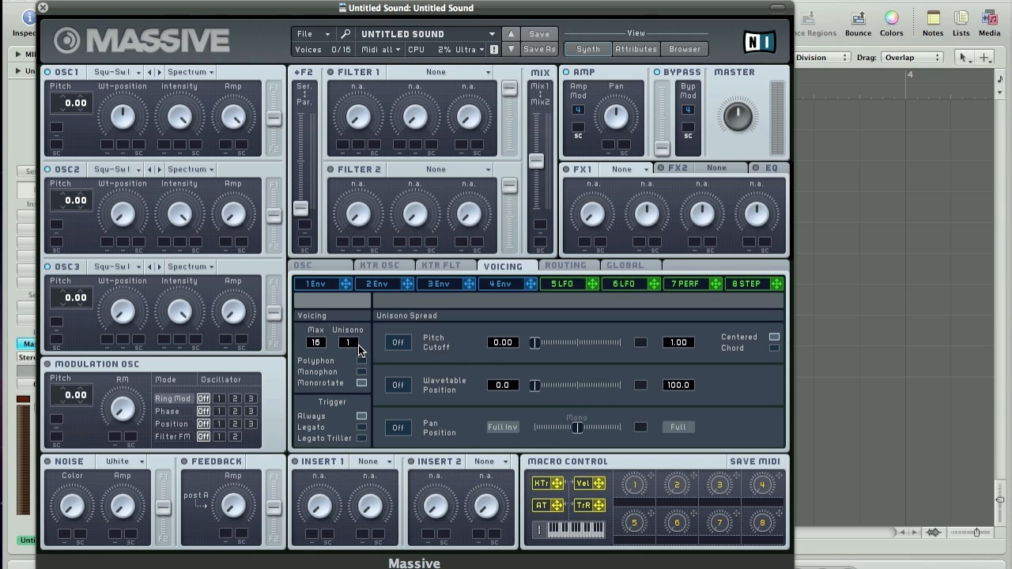
{"action": "mouse_move", "coordinate": [348, 347]}
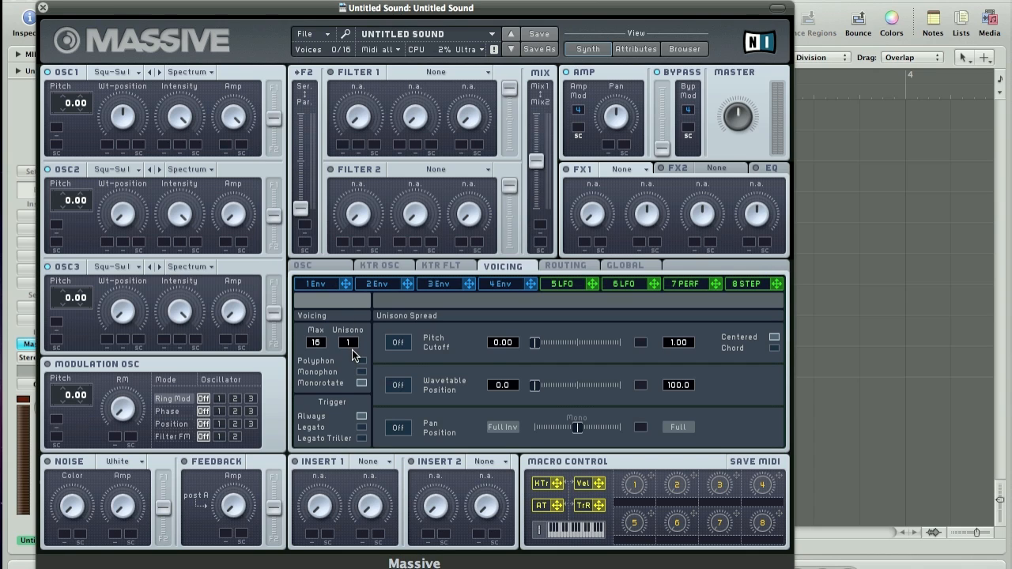
{"action": "mouse_move", "coordinate": [355, 336]}
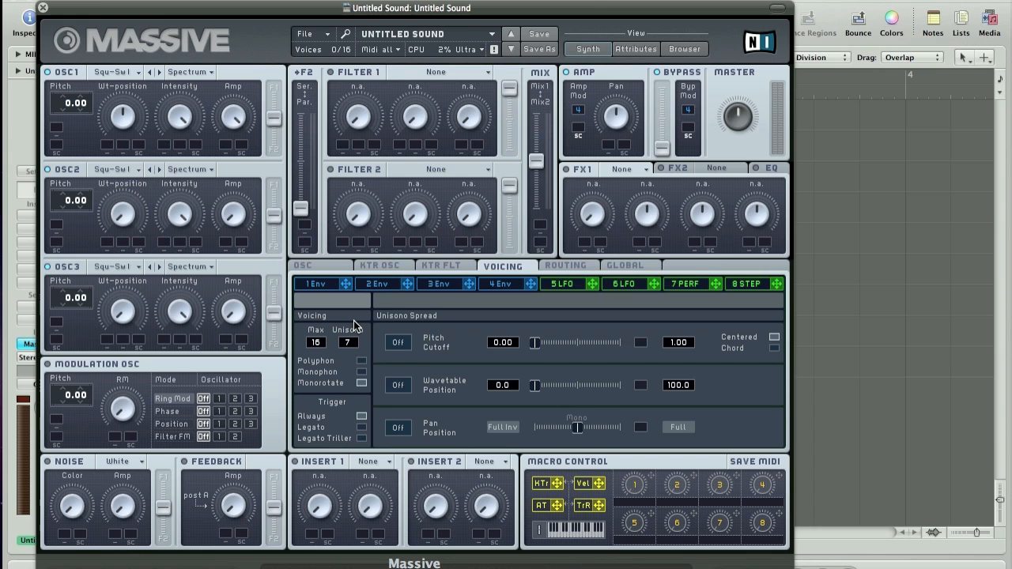
{"action": "mouse_move", "coordinate": [51, 352]}
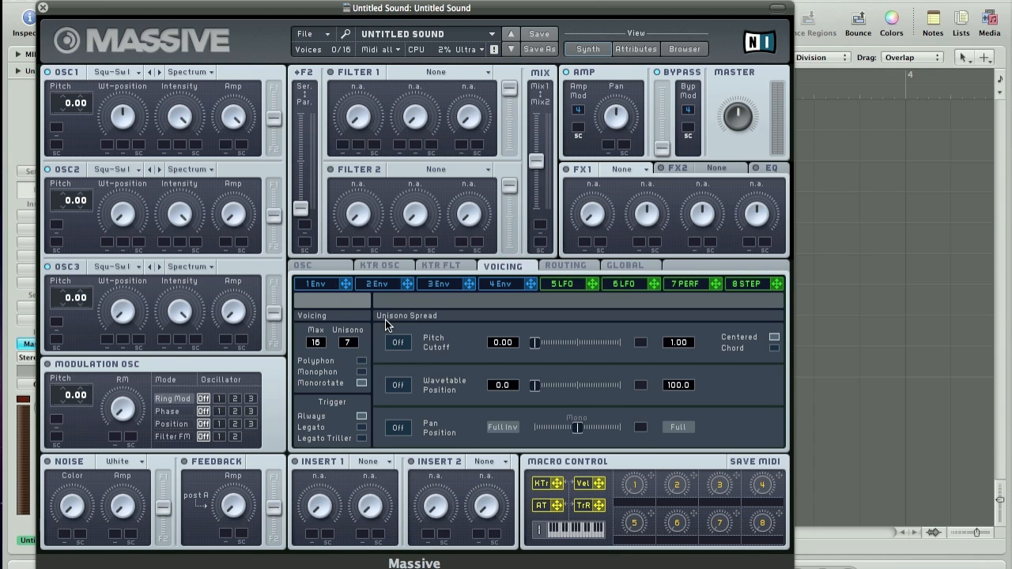
{"action": "mouse_move", "coordinate": [205, 189]}
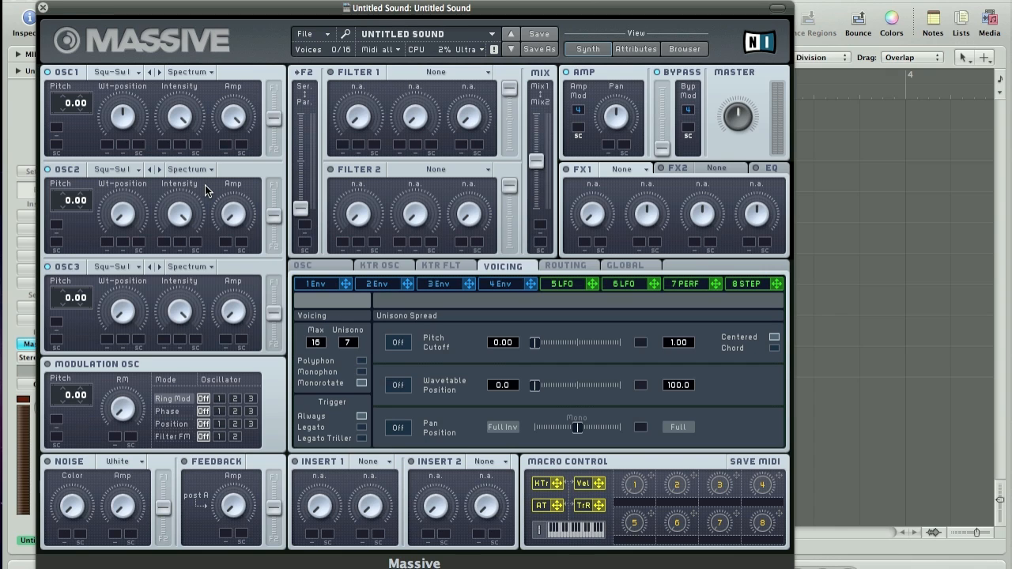
{"action": "mouse_move", "coordinate": [84, 271]}
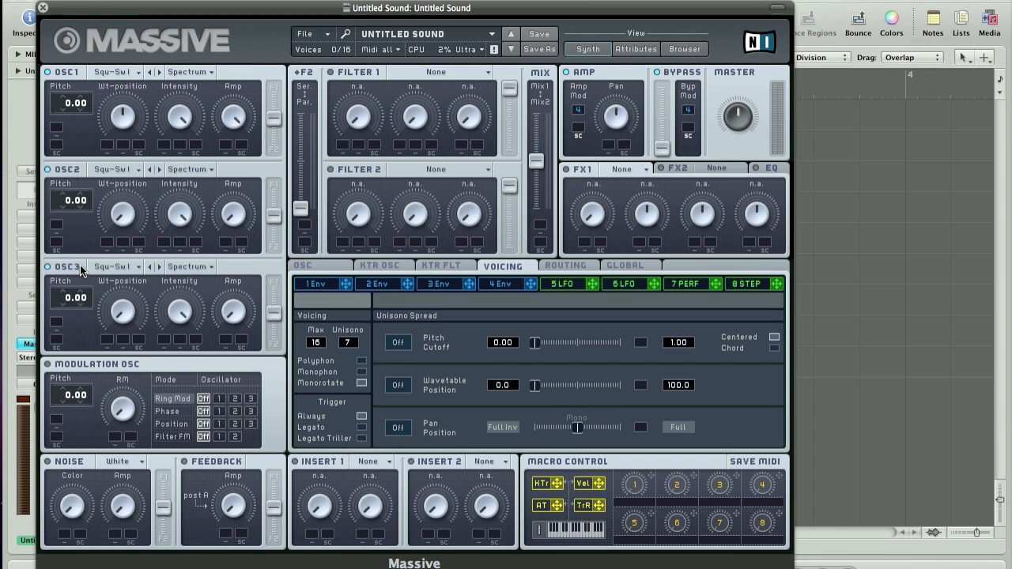
{"action": "mouse_move", "coordinate": [41, 172]}
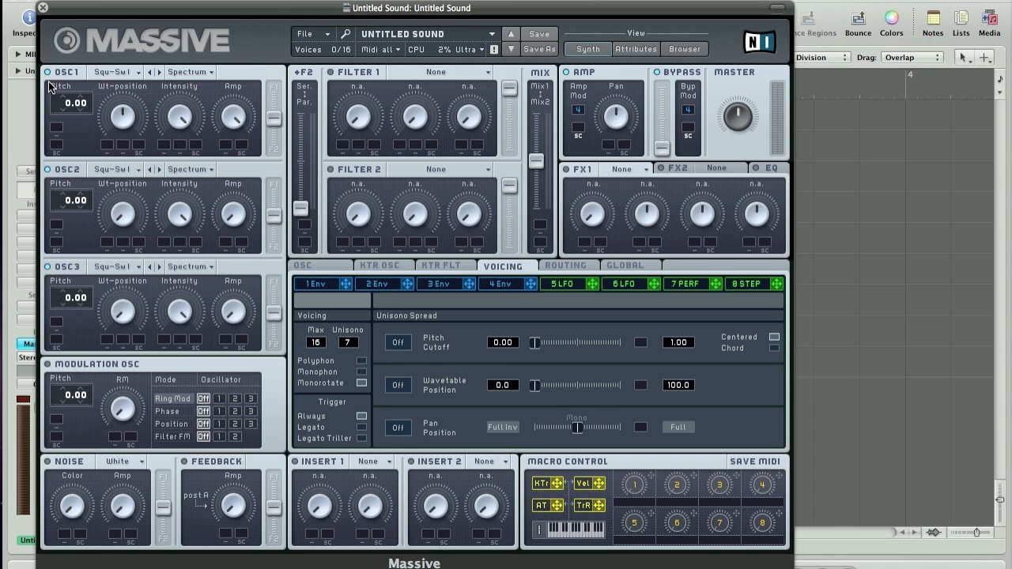
{"action": "mouse_move", "coordinate": [95, 76]}
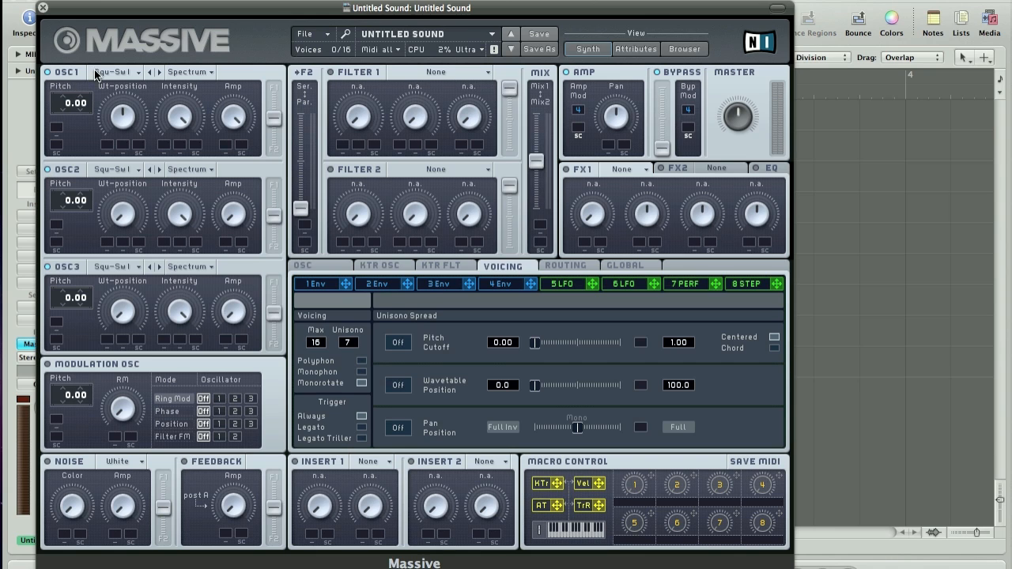
Load the Groan I wavetable into oscillator 1 and Carbon into oscillator 2
{"action": "left_click", "coordinate": [114, 71]}
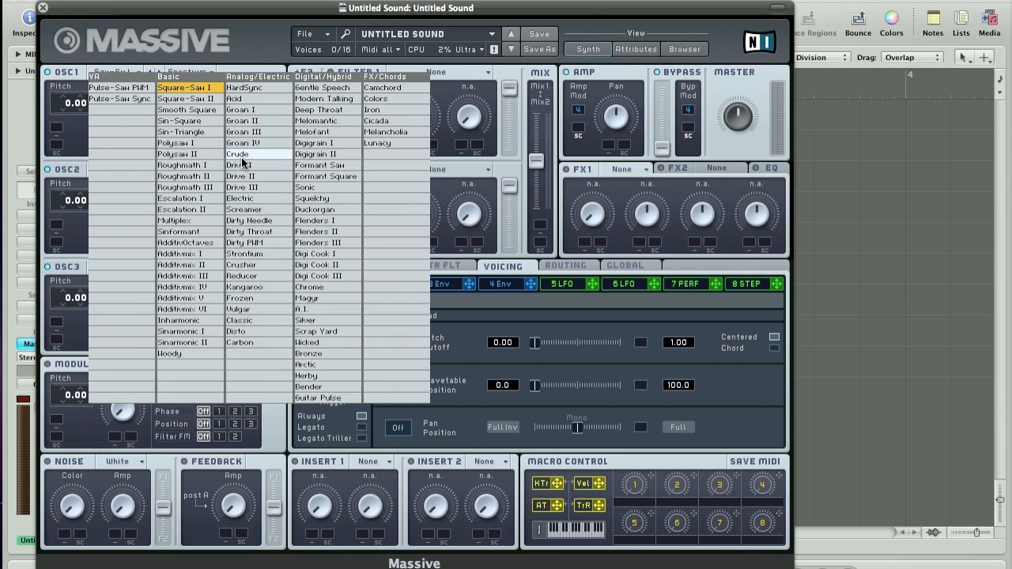
{"action": "mouse_move", "coordinate": [257, 160]}
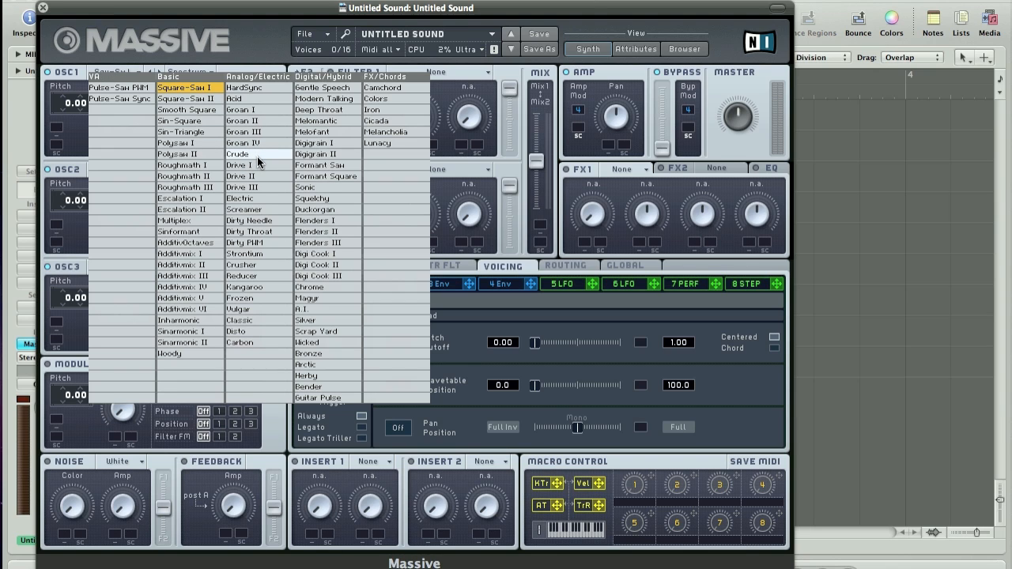
{"action": "mouse_move", "coordinate": [261, 111]}
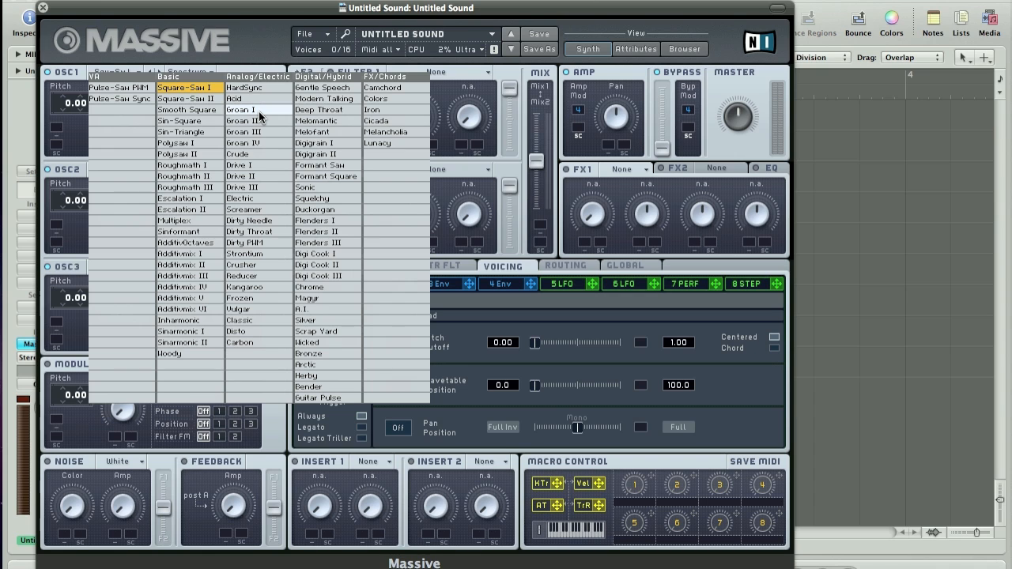
{"action": "left_click", "coordinate": [241, 109]}
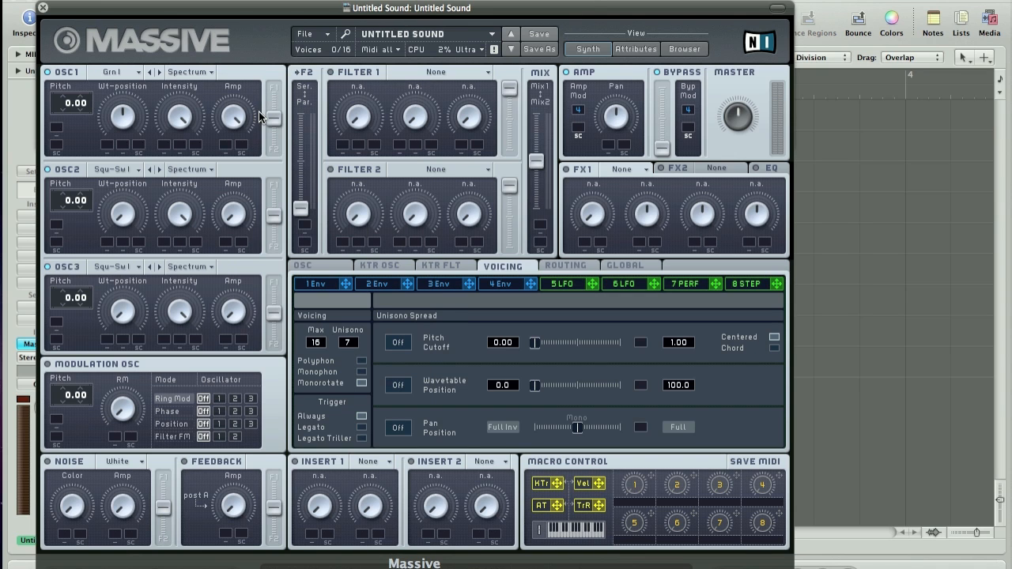
{"action": "left_click", "coordinate": [114, 167]}
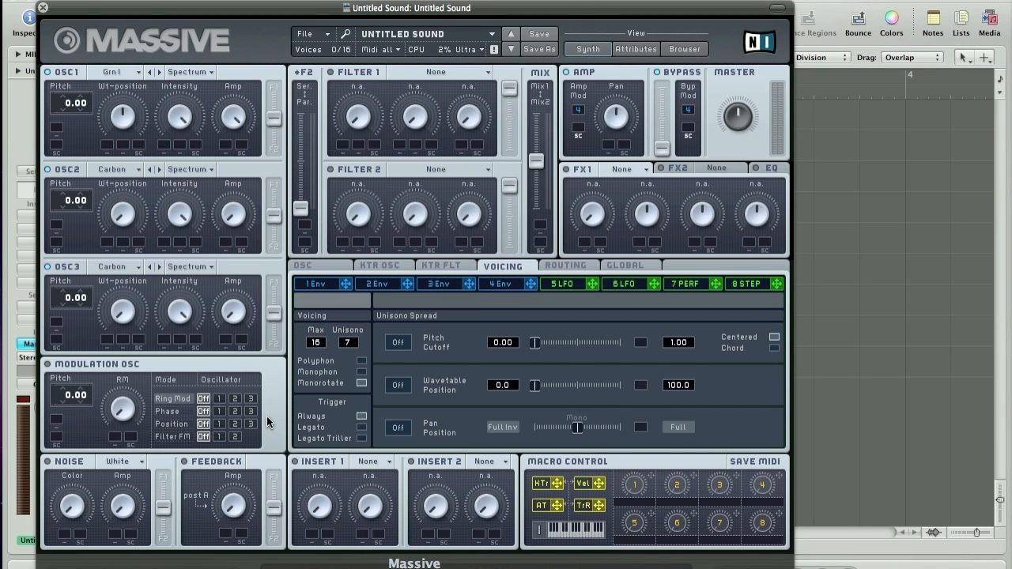
{"action": "mouse_move", "coordinate": [130, 95]}
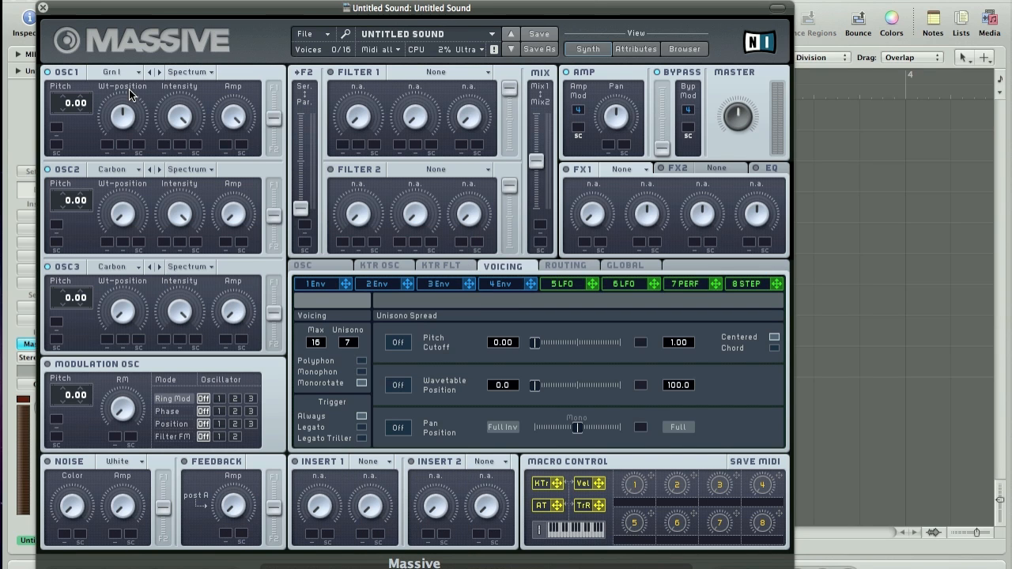
{"action": "mouse_move", "coordinate": [212, 88]}
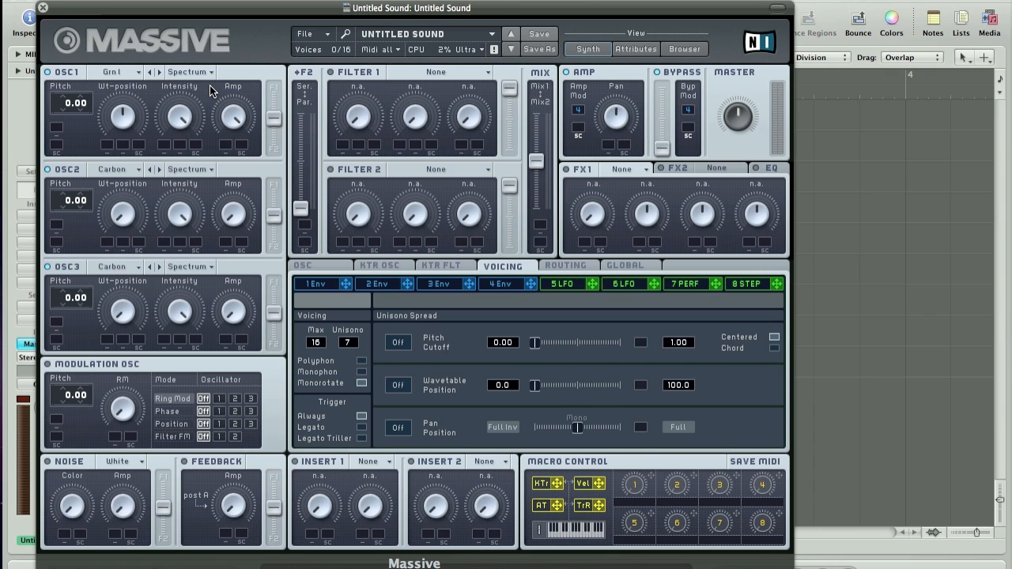
{"action": "mouse_move", "coordinate": [124, 117]}
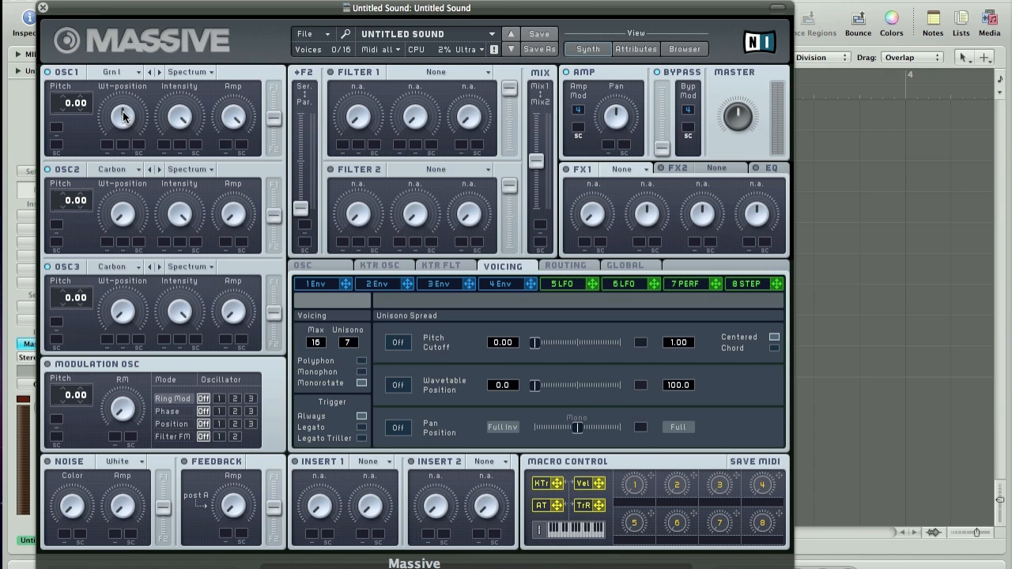
{"action": "mouse_move", "coordinate": [124, 134]}
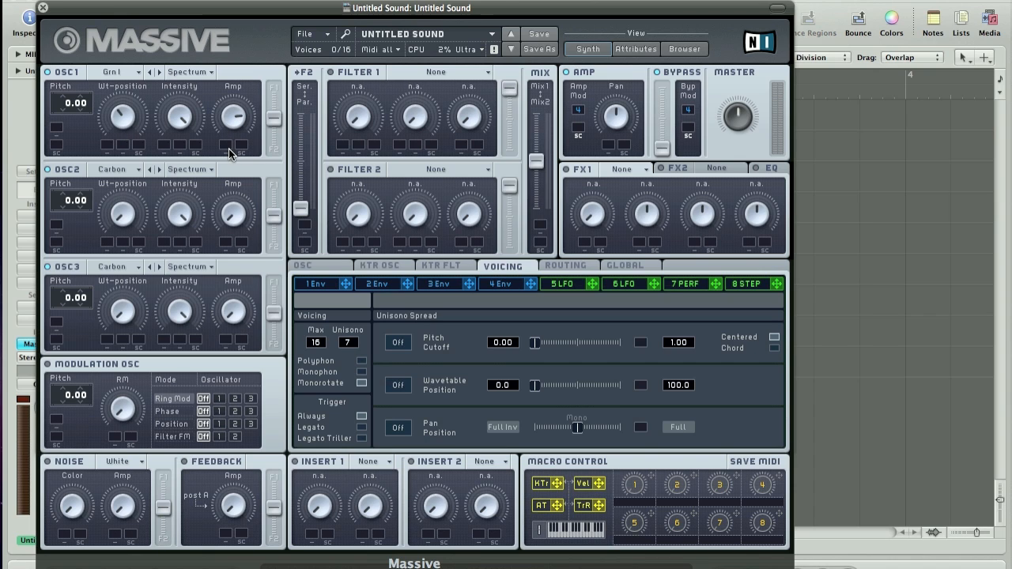
{"action": "mouse_move", "coordinate": [129, 218]}
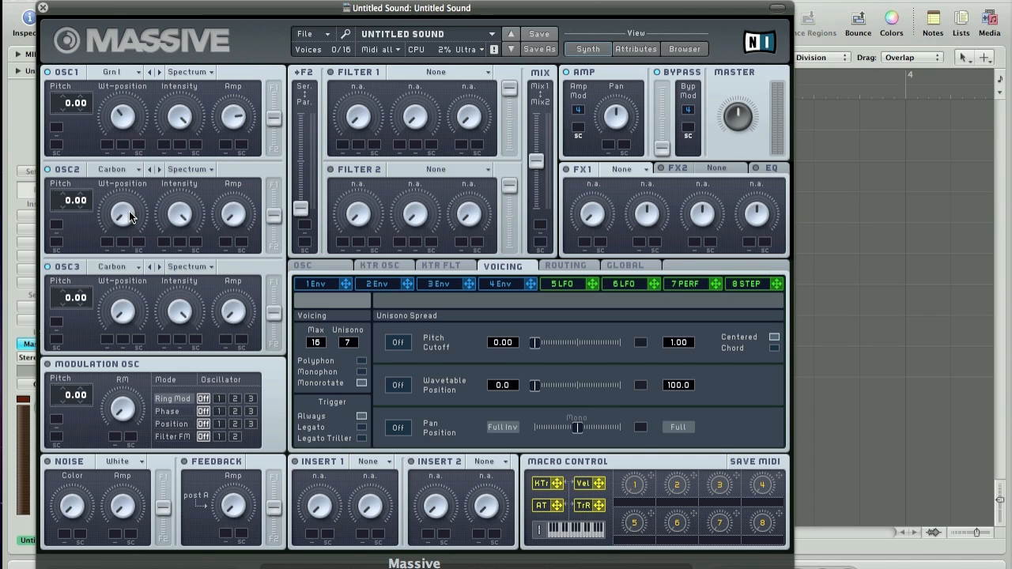
{"action": "mouse_move", "coordinate": [228, 204]}
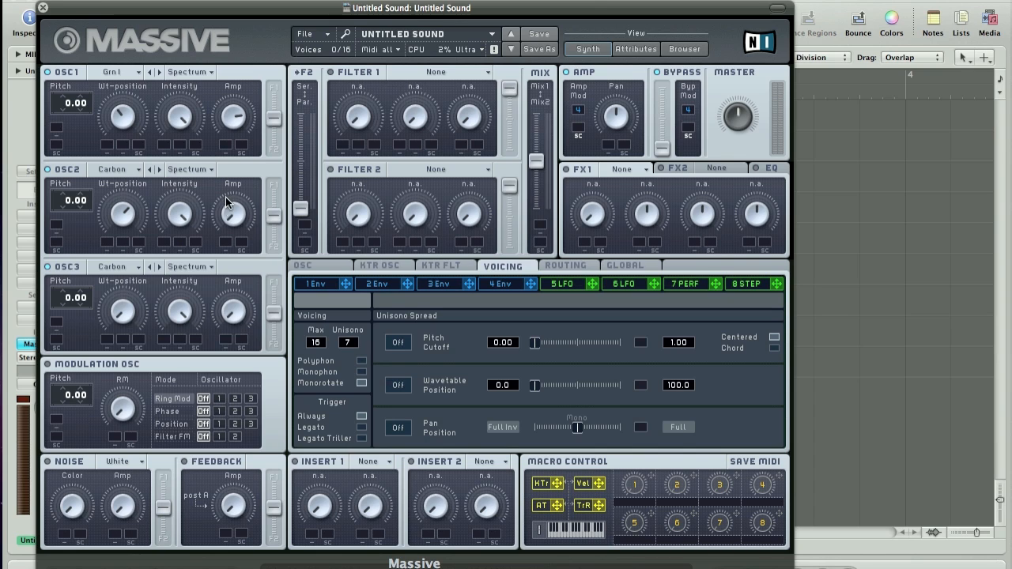
{"action": "mouse_move", "coordinate": [228, 88]}
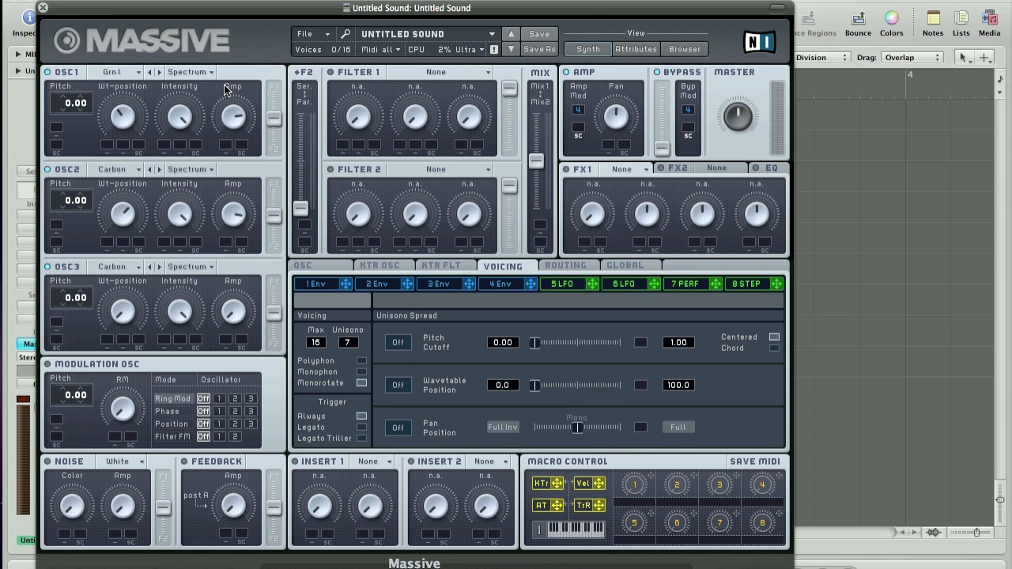
{"action": "mouse_move", "coordinate": [126, 282]}
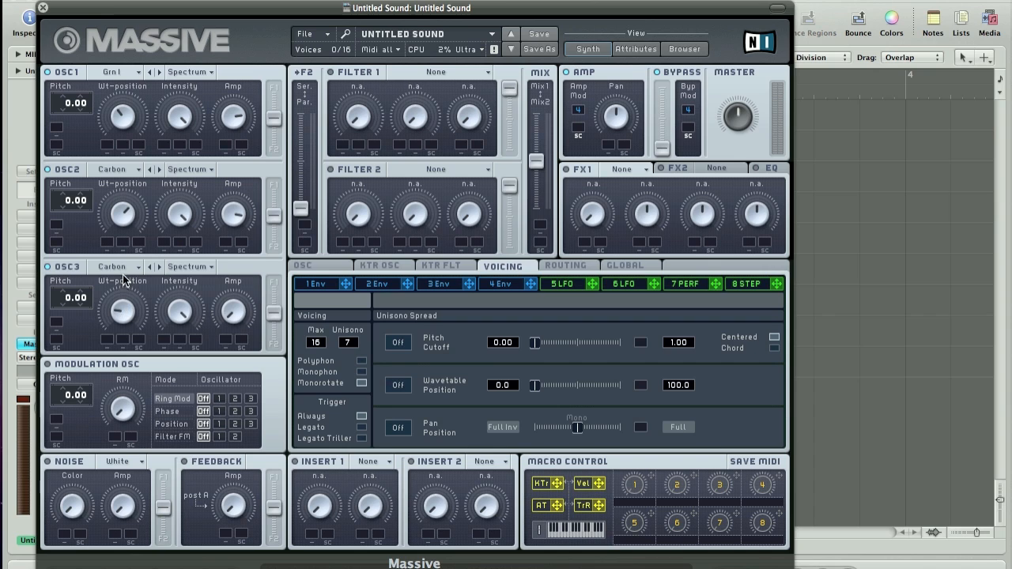
{"action": "mouse_move", "coordinate": [230, 324]}
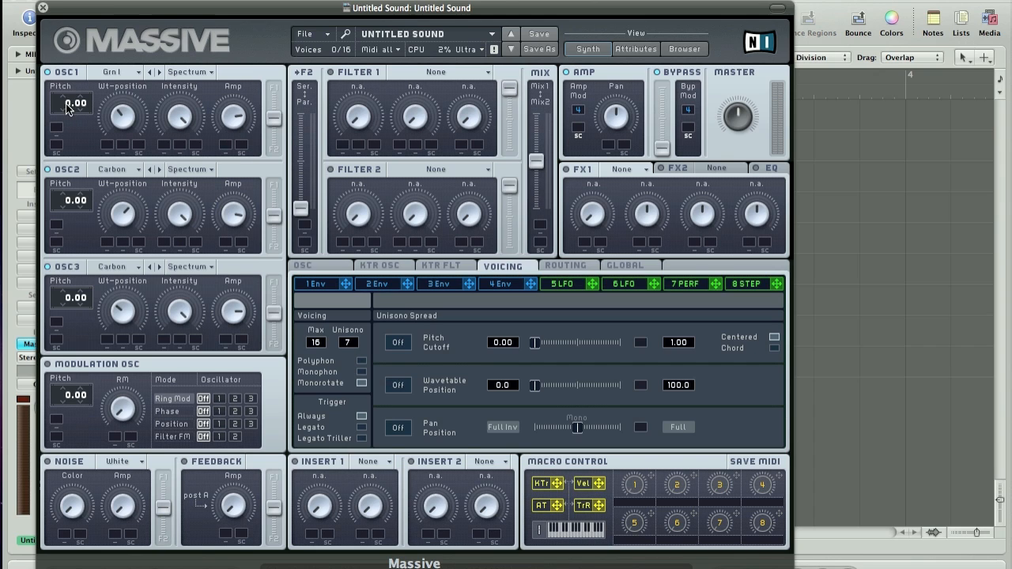
Transpose oscillators 1 and 3 down two octaves to a pitch of −24.00
{"action": "left_click_drag", "start_coordinate": [71, 103], "coordinate": [67, 130]}
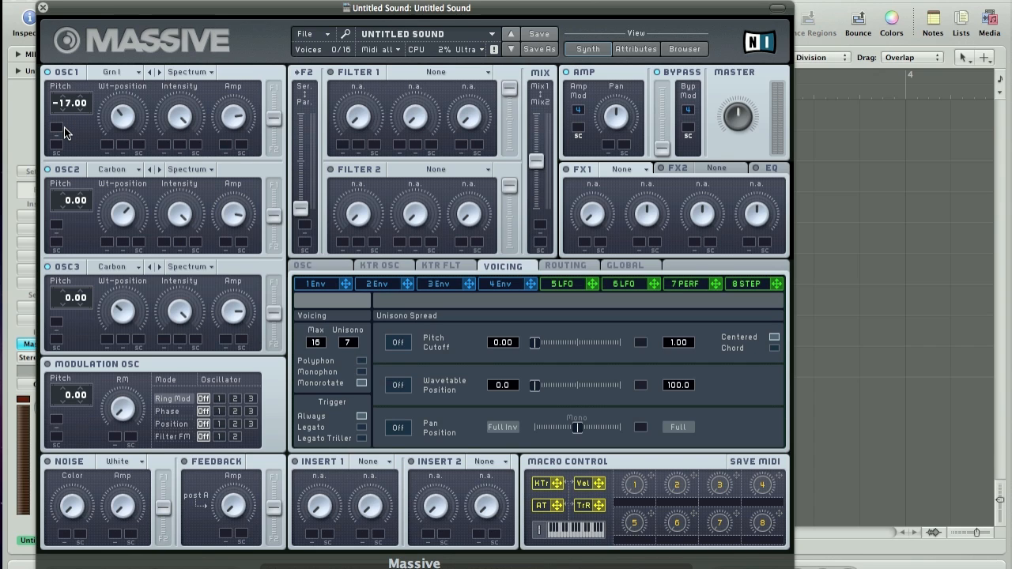
{"action": "left_click_drag", "start_coordinate": [70, 103], "coordinate": [70, 135]}
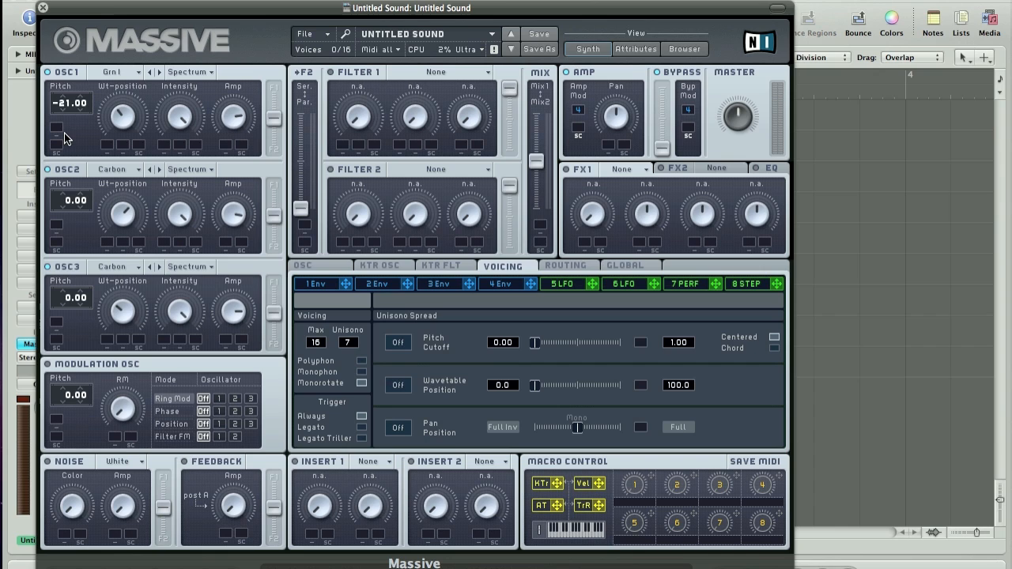
{"action": "left_click_drag", "start_coordinate": [69, 103], "coordinate": [70, 127]}
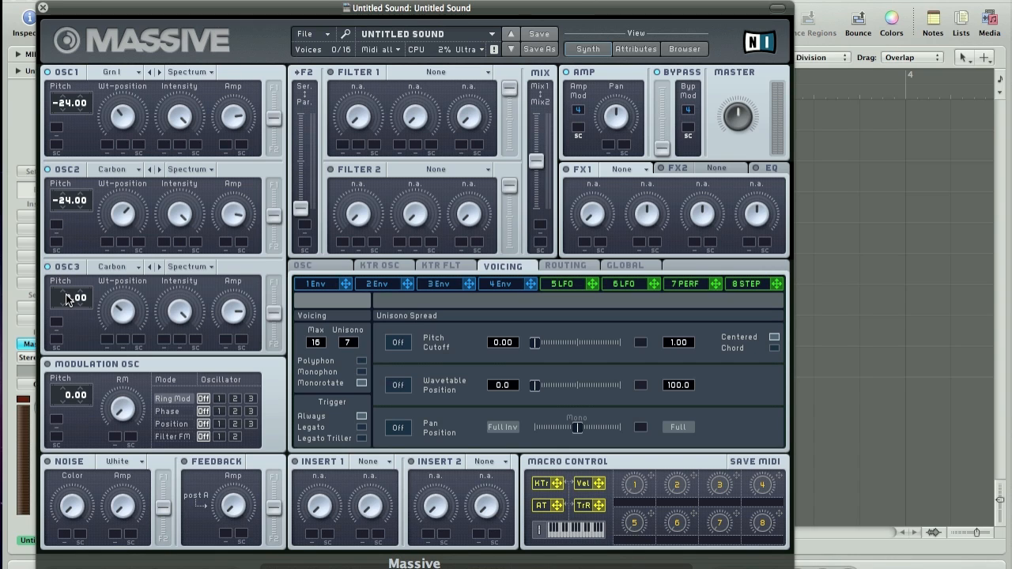
{"action": "left_click_drag", "start_coordinate": [71, 299], "coordinate": [66, 331]}
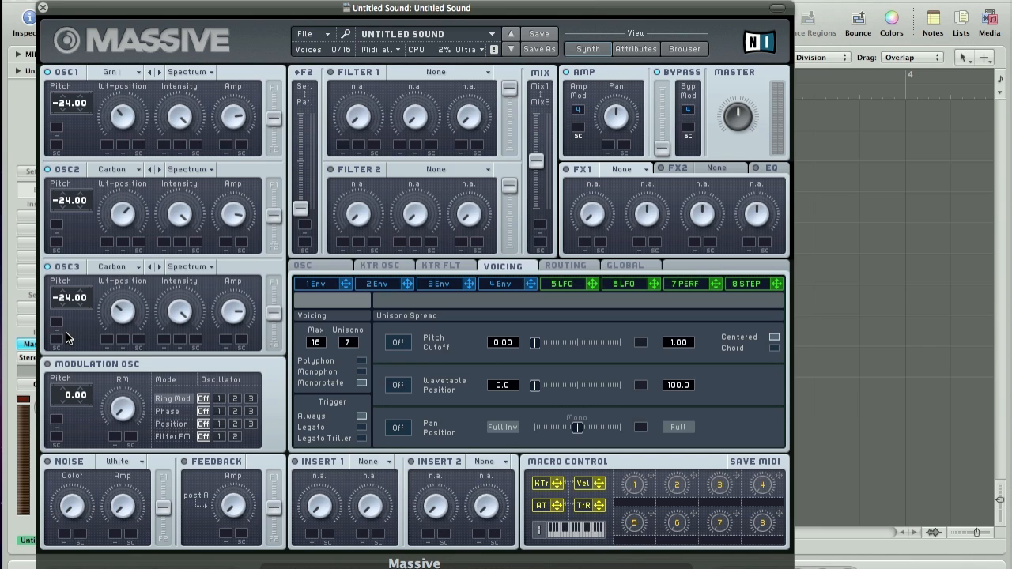
{"action": "mouse_move", "coordinate": [174, 291]}
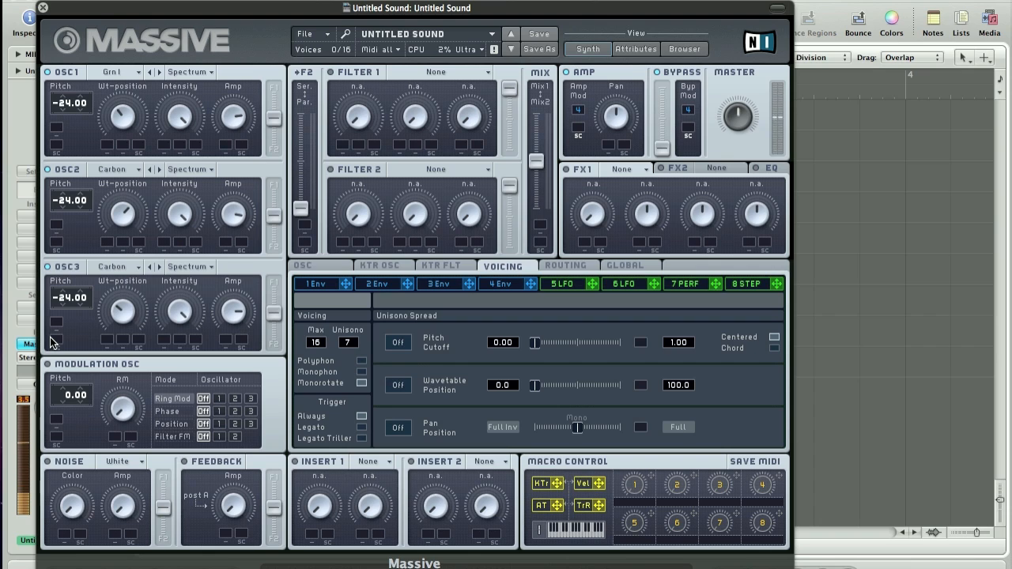
{"action": "mouse_move", "coordinate": [87, 373]}
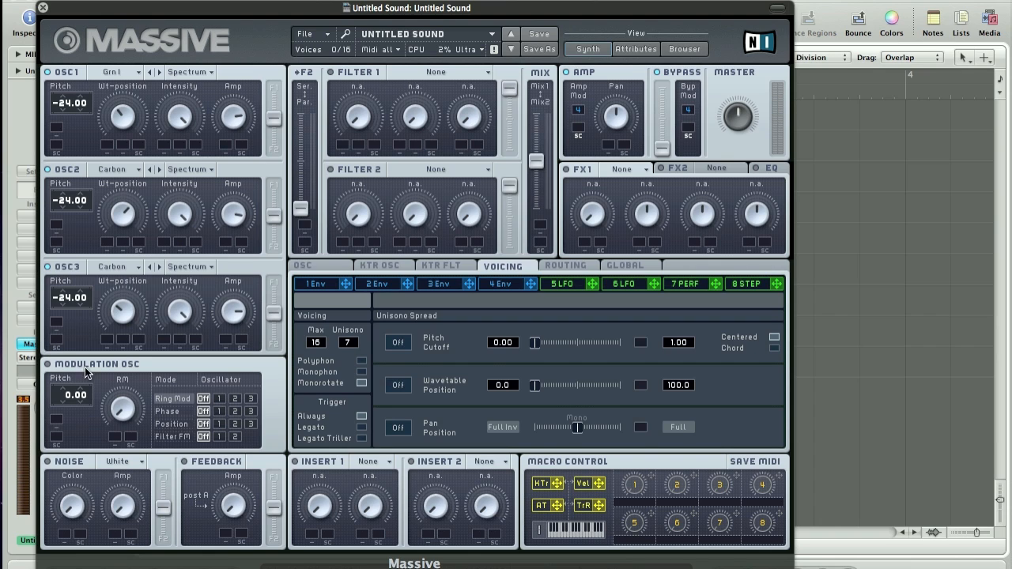
{"action": "mouse_move", "coordinate": [130, 372]}
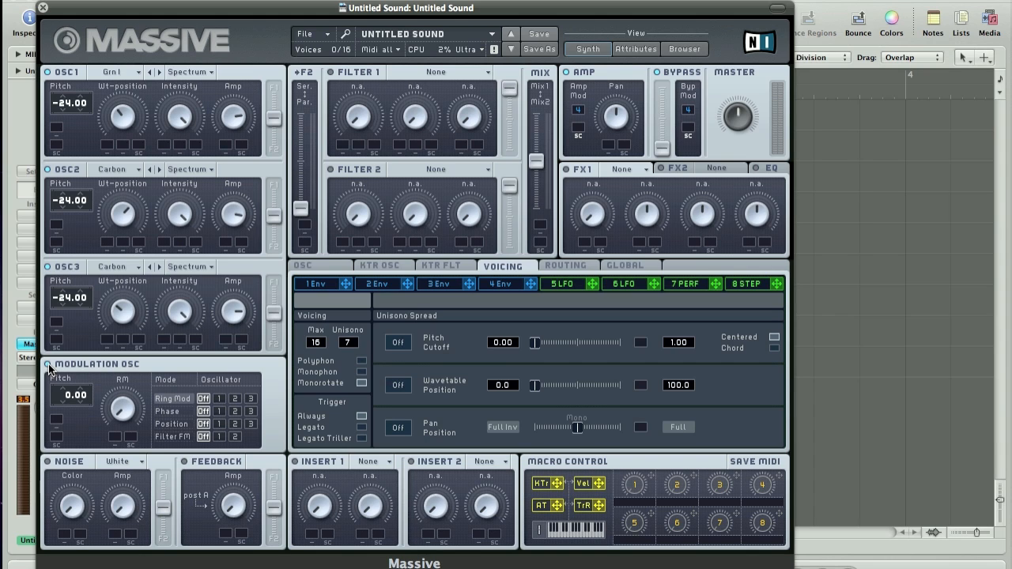
{"action": "mouse_move", "coordinate": [171, 411]}
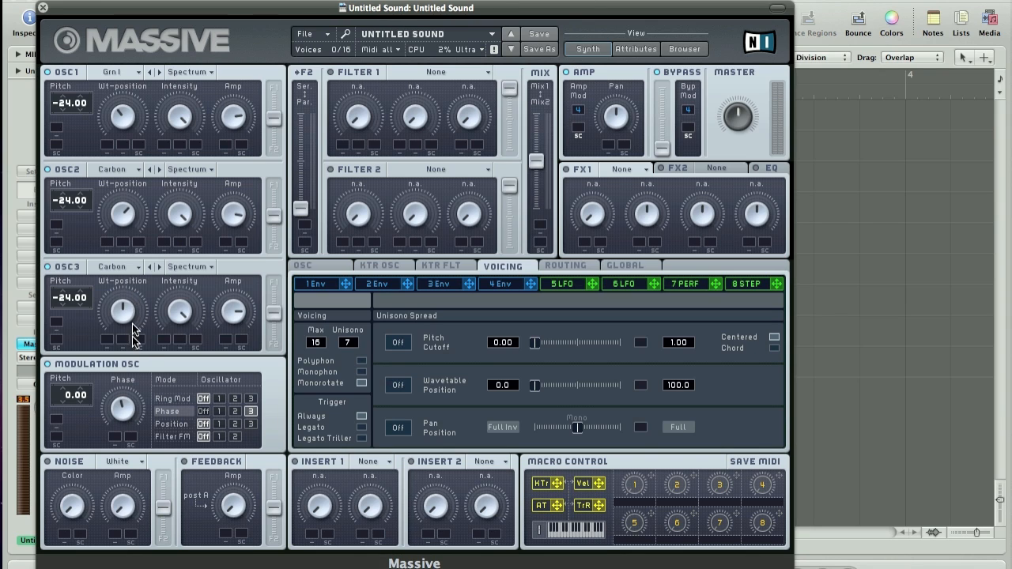
{"action": "mouse_move", "coordinate": [123, 363]}
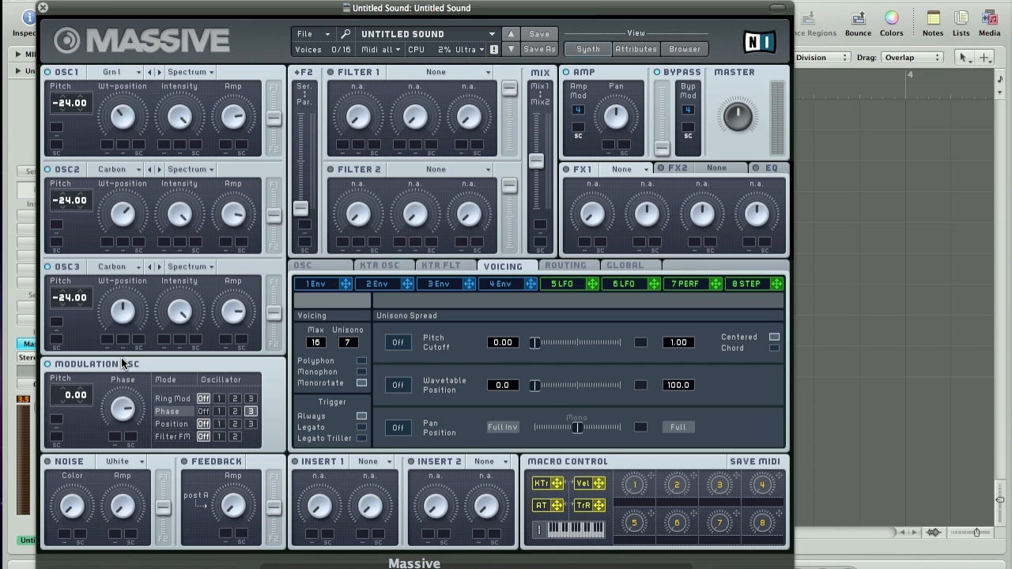
{"action": "mouse_move", "coordinate": [64, 402]}
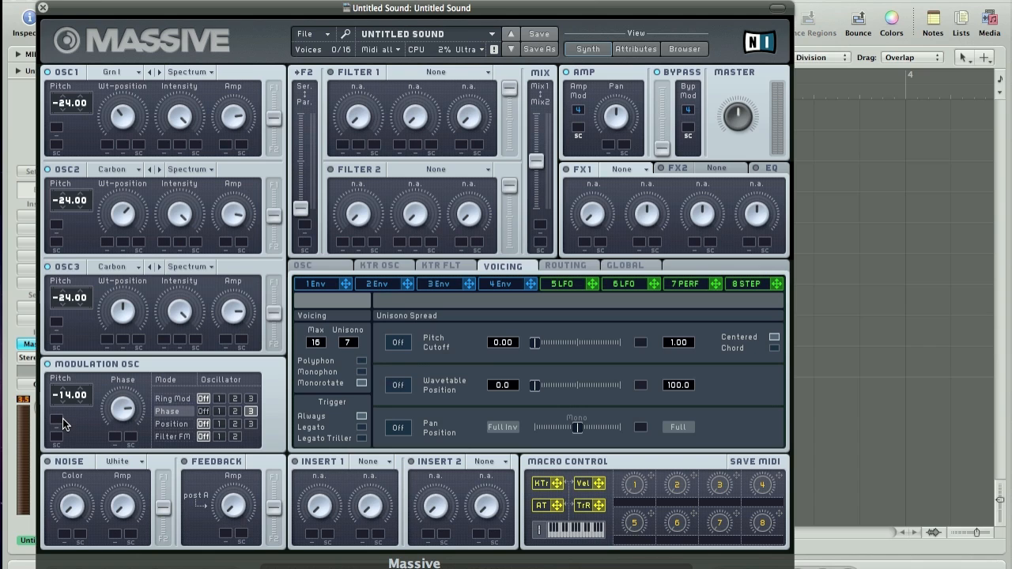
Tune the phase-mode modulation oscillator down to a pitch of −18.00
{"action": "left_click_drag", "start_coordinate": [71, 396], "coordinate": [71, 387]}
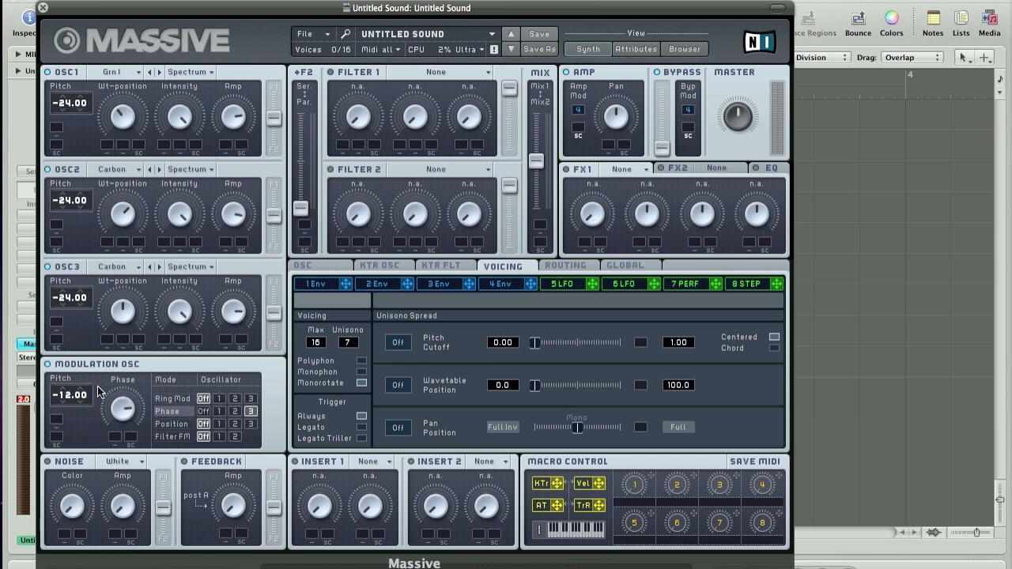
{"action": "mouse_move", "coordinate": [782, 89]}
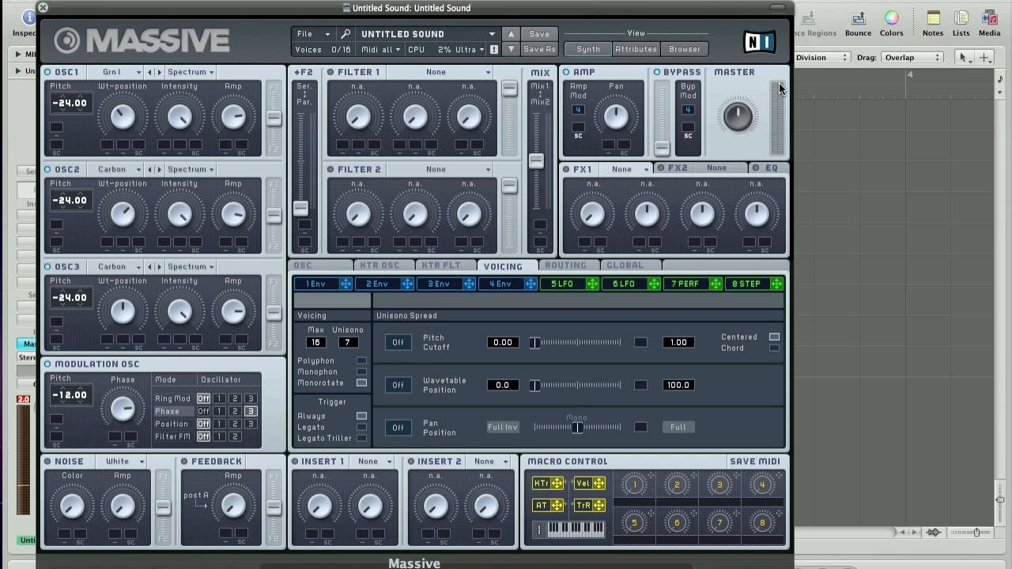
{"action": "mouse_move", "coordinate": [778, 89]}
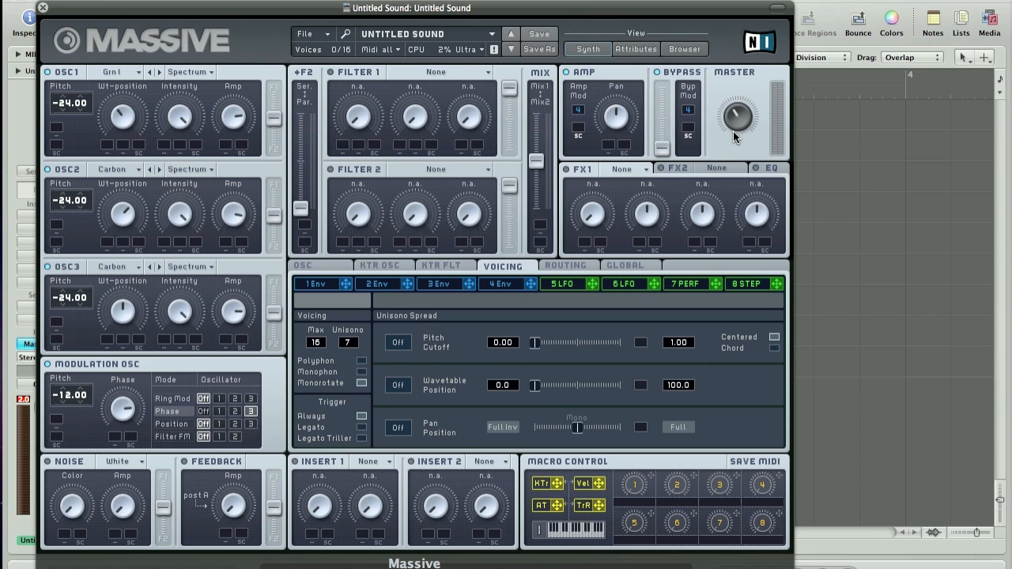
{"action": "mouse_move", "coordinate": [776, 85]}
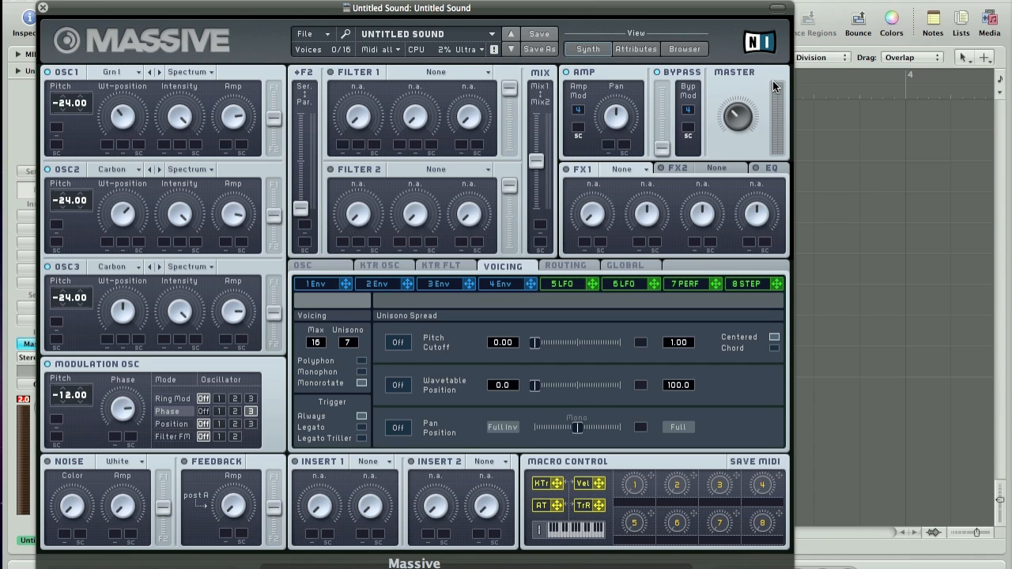
{"action": "mouse_move", "coordinate": [766, 90]}
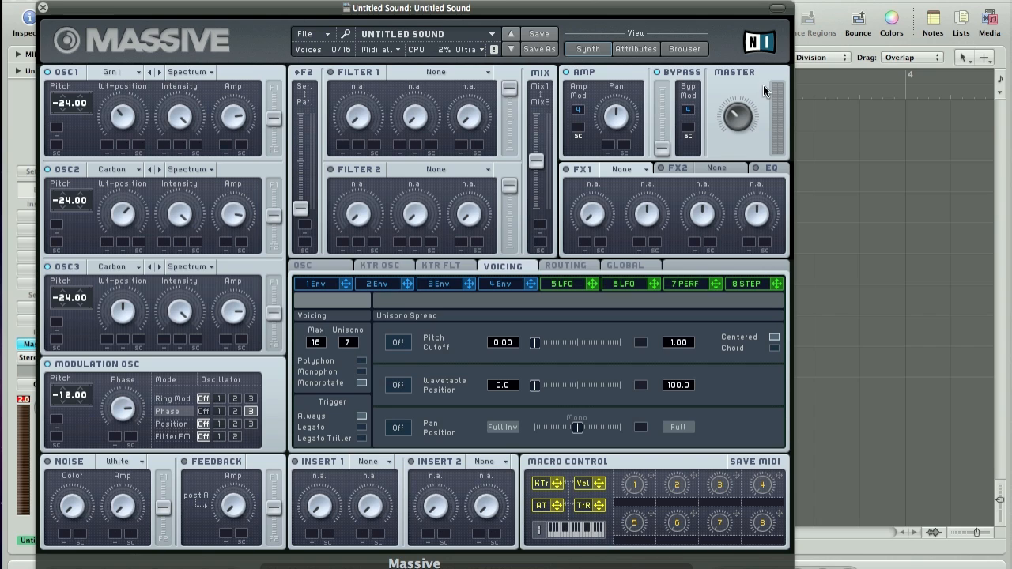
{"action": "mouse_move", "coordinate": [783, 88]}
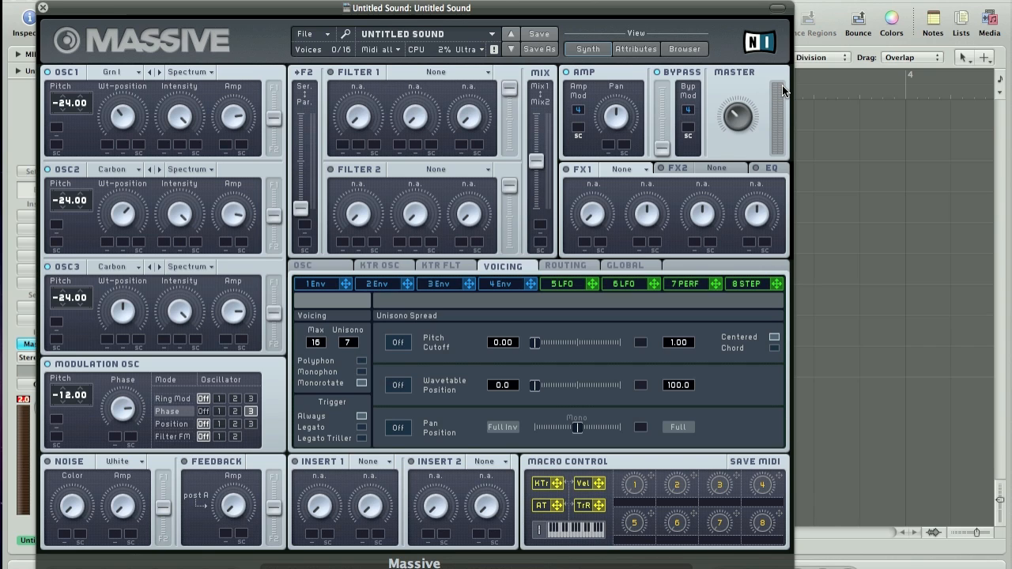
{"action": "mouse_move", "coordinate": [49, 344]}
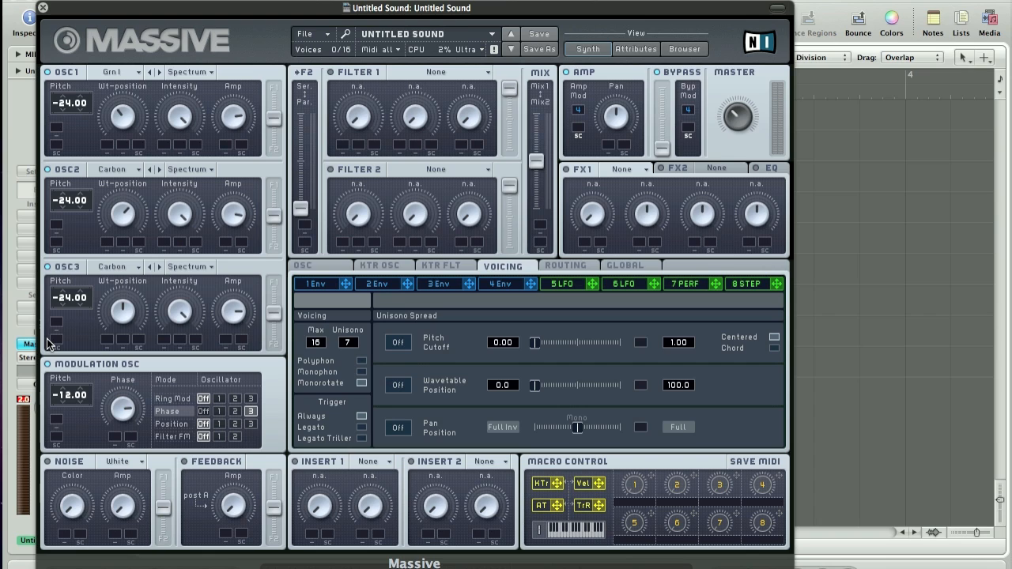
{"action": "mouse_move", "coordinate": [72, 282]}
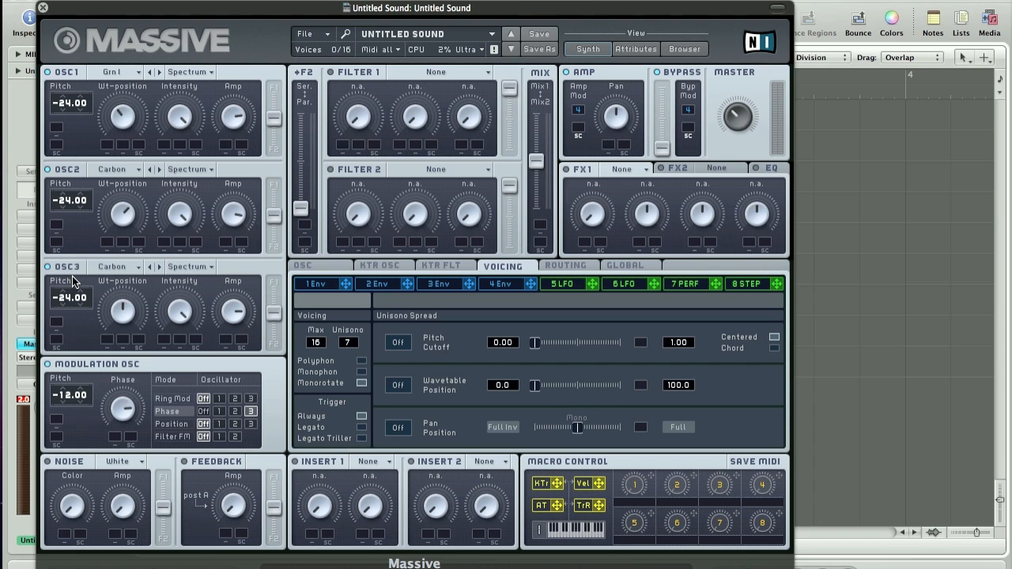
{"action": "mouse_move", "coordinate": [86, 374]}
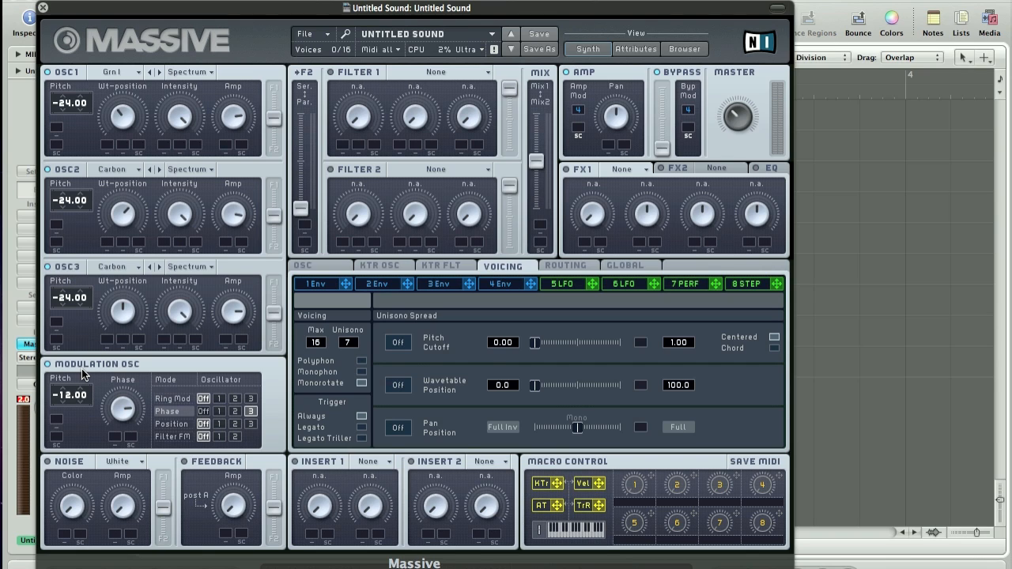
{"action": "mouse_move", "coordinate": [168, 261]}
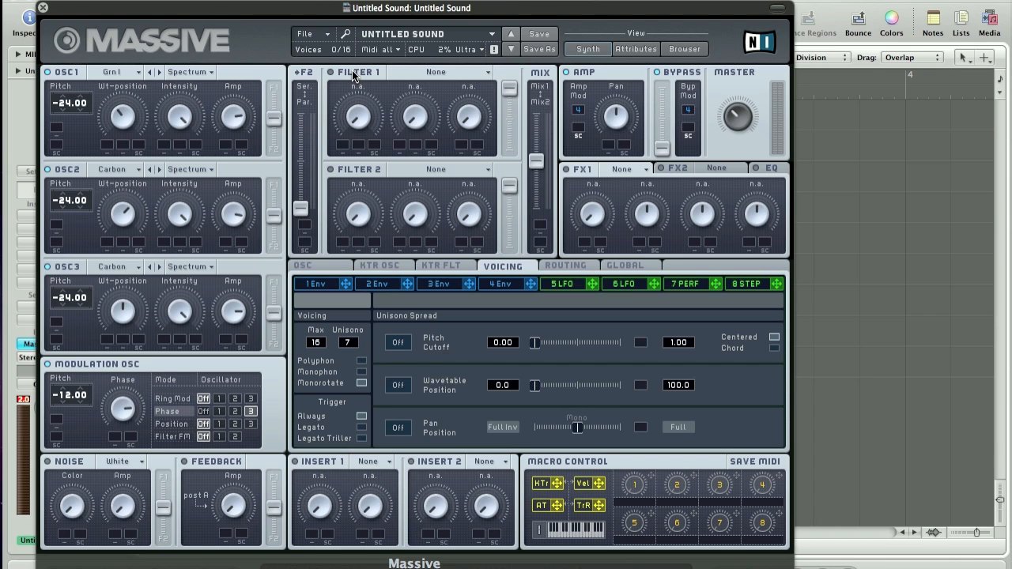
{"action": "mouse_move", "coordinate": [410, 71]}
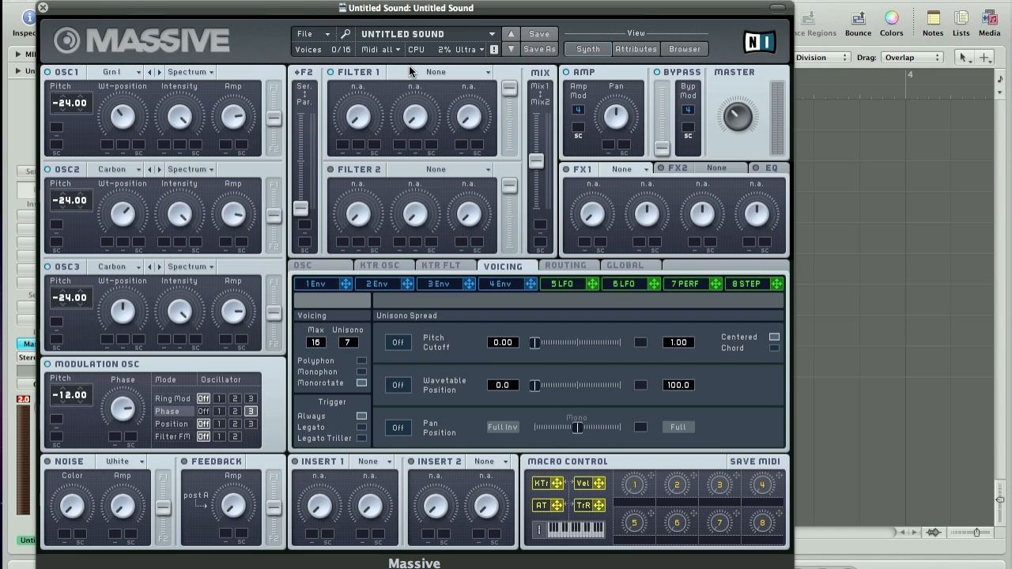
{"action": "left_click", "coordinate": [457, 71]}
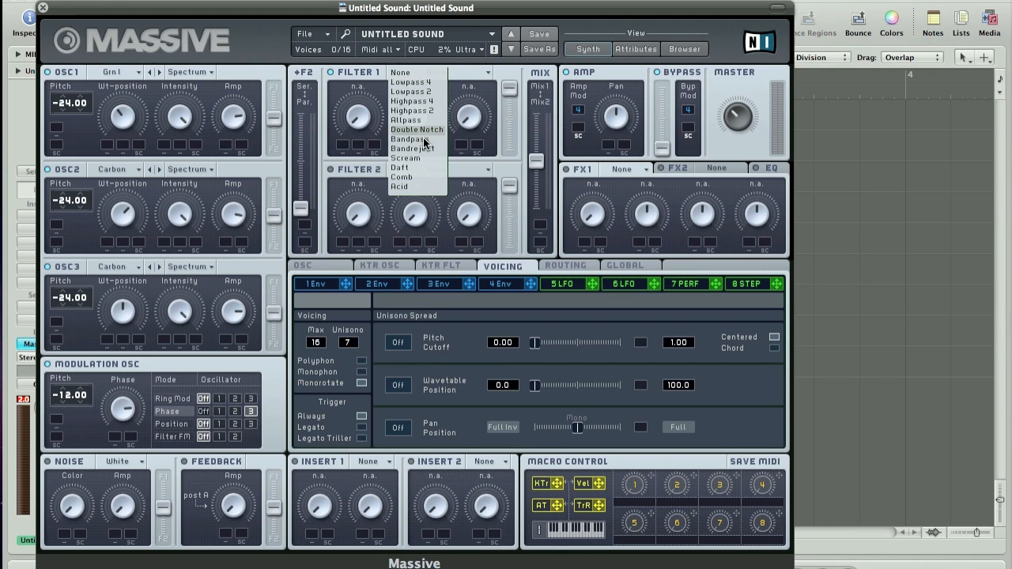
{"action": "mouse_move", "coordinate": [405, 158]}
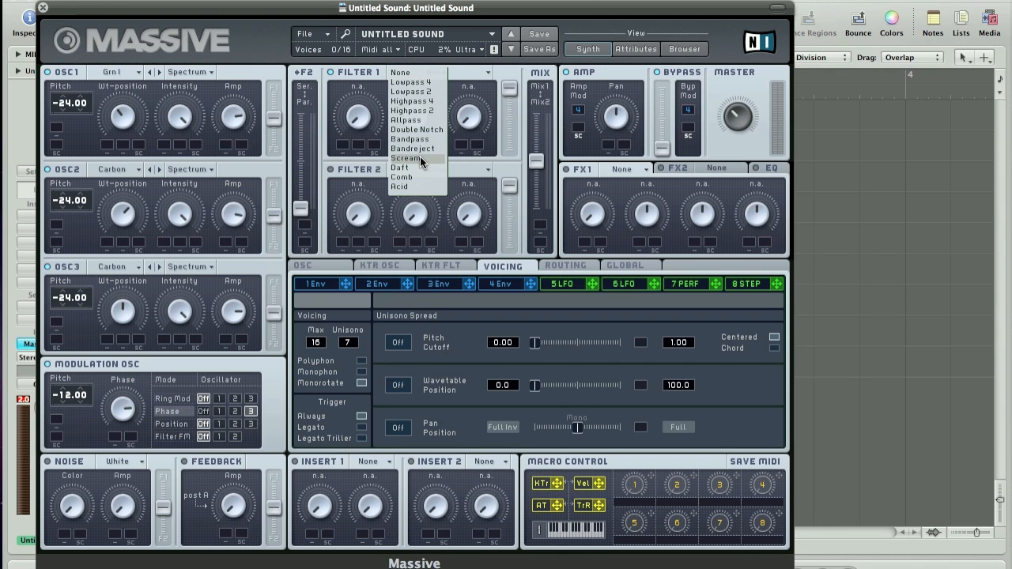
{"action": "left_click", "coordinate": [405, 158]}
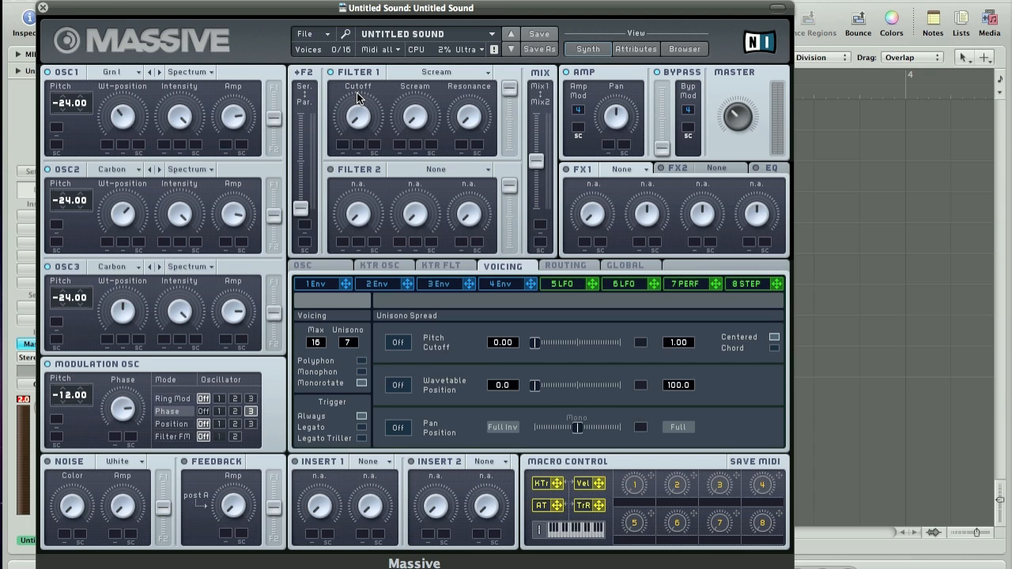
{"action": "mouse_move", "coordinate": [427, 94]}
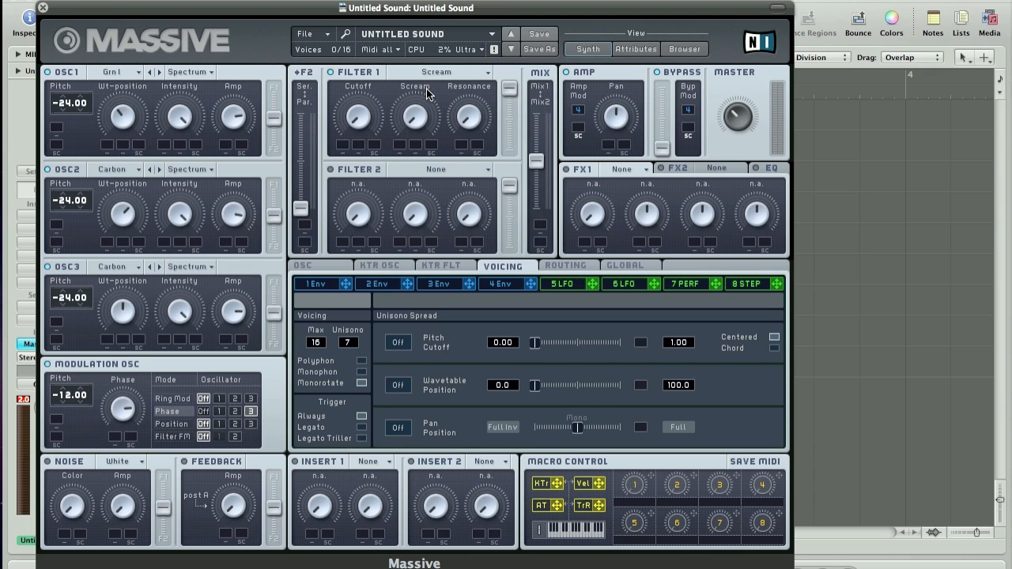
{"action": "mouse_move", "coordinate": [399, 107]}
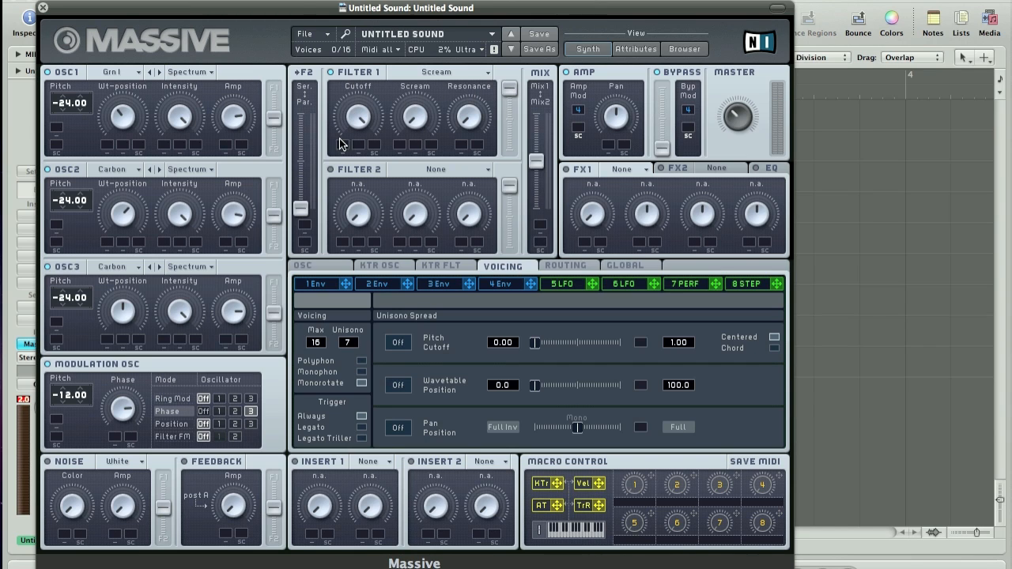
{"action": "mouse_move", "coordinate": [402, 64]}
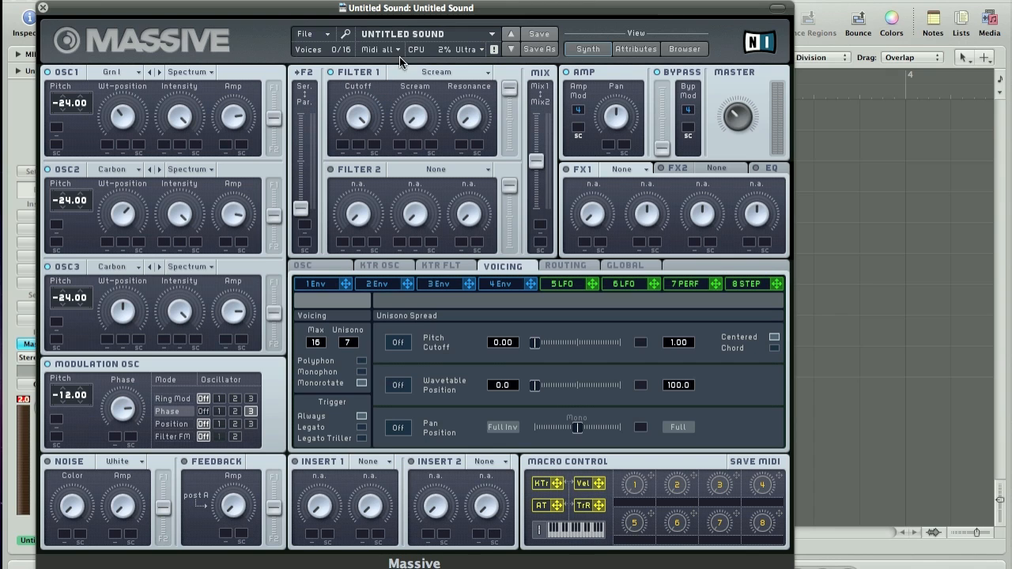
{"action": "mouse_move", "coordinate": [411, 117]}
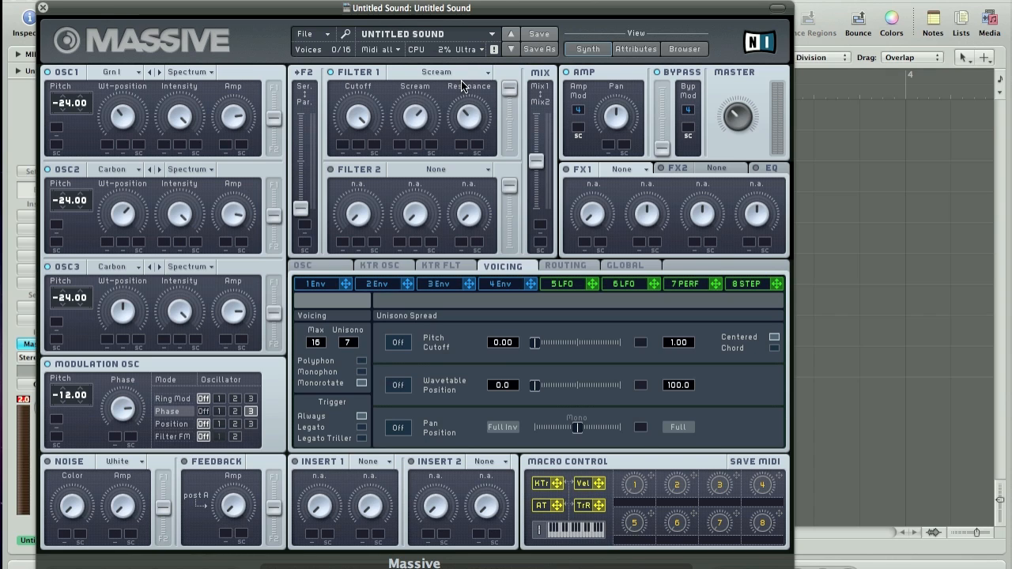
{"action": "mouse_move", "coordinate": [449, 98]}
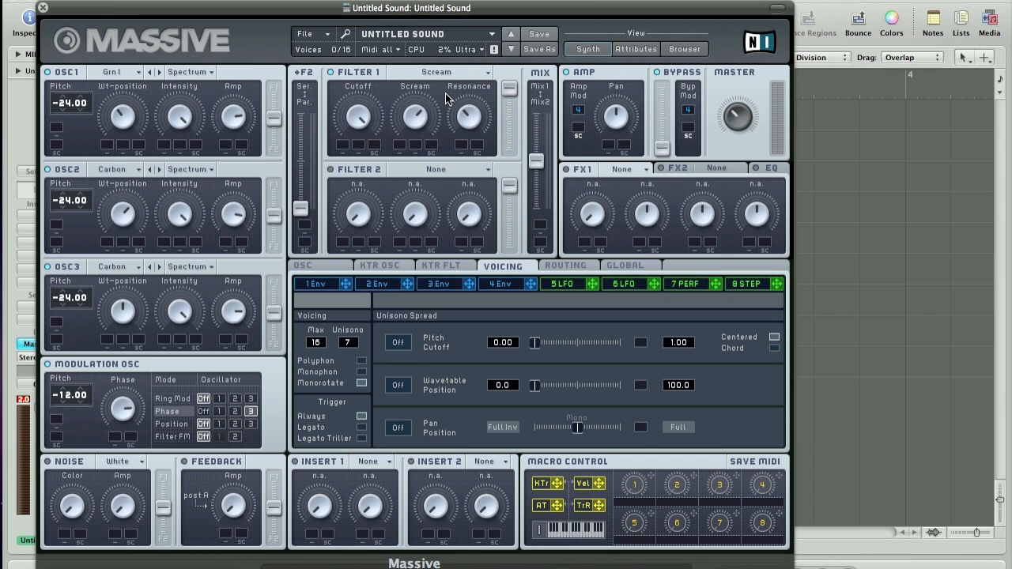
{"action": "mouse_move", "coordinate": [451, 117]}
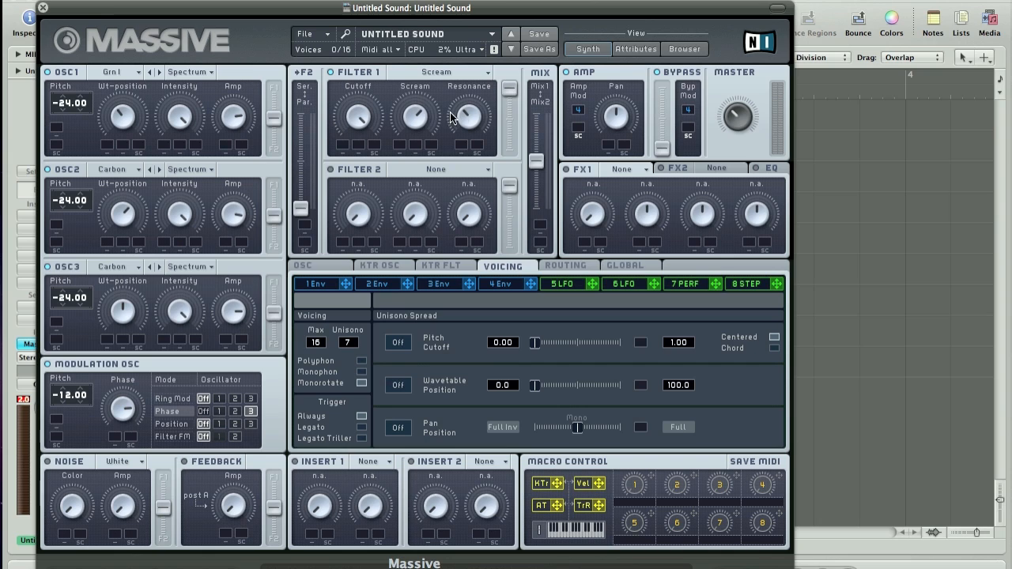
{"action": "mouse_move", "coordinate": [465, 117]}
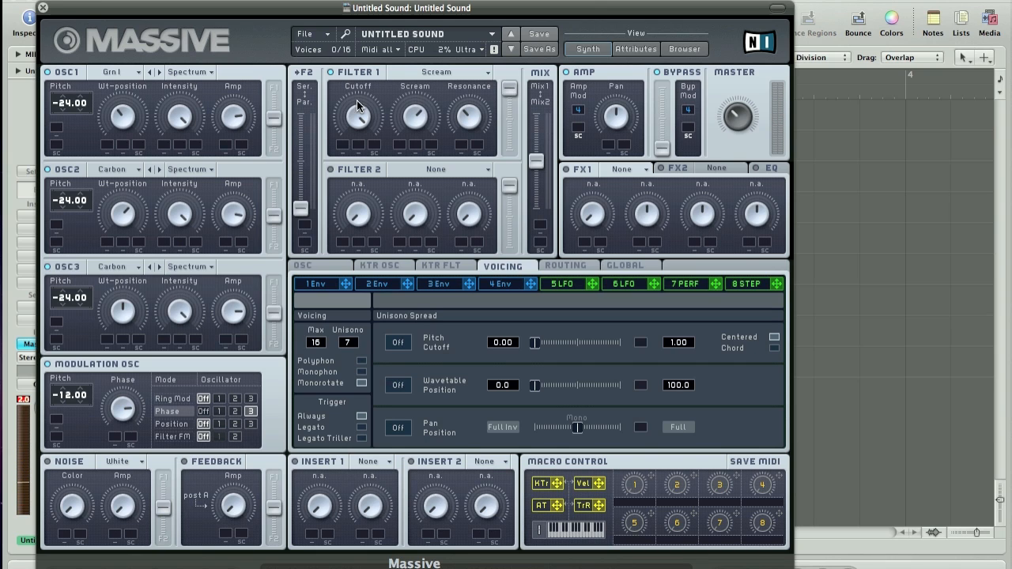
{"action": "mouse_move", "coordinate": [708, 13]}
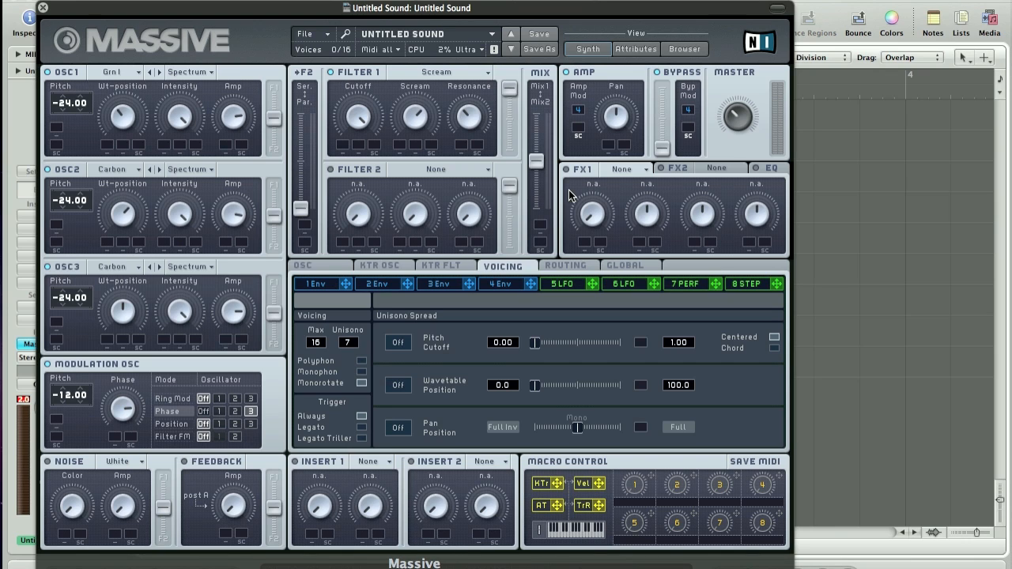
{"action": "mouse_move", "coordinate": [573, 175]}
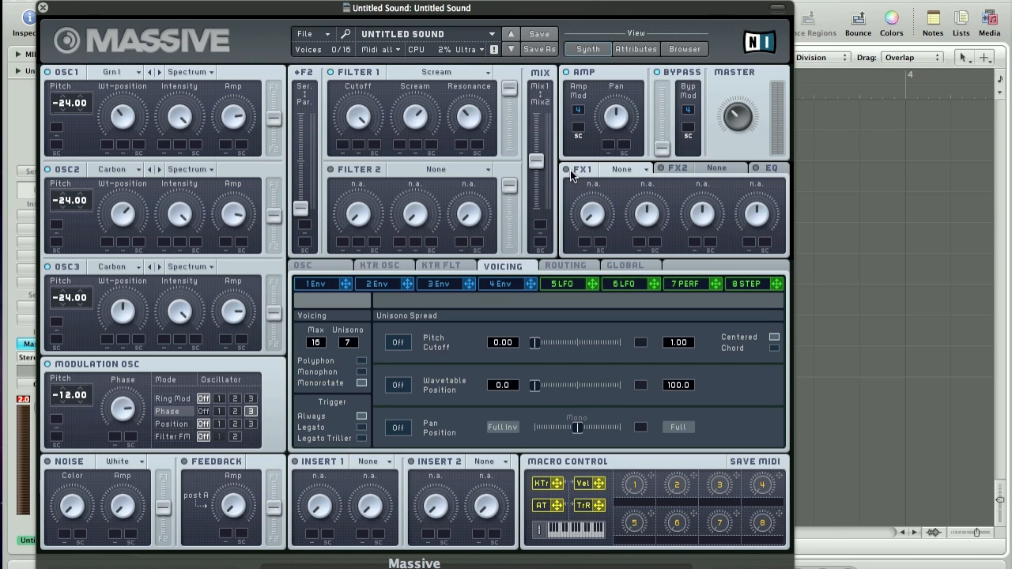
{"action": "mouse_move", "coordinate": [592, 176]}
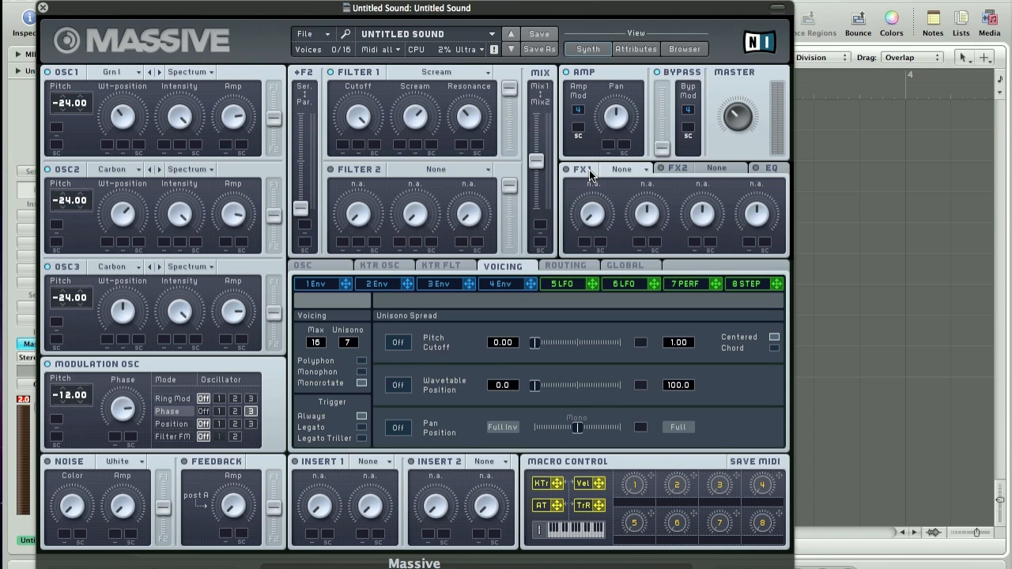
{"action": "mouse_move", "coordinate": [564, 174]}
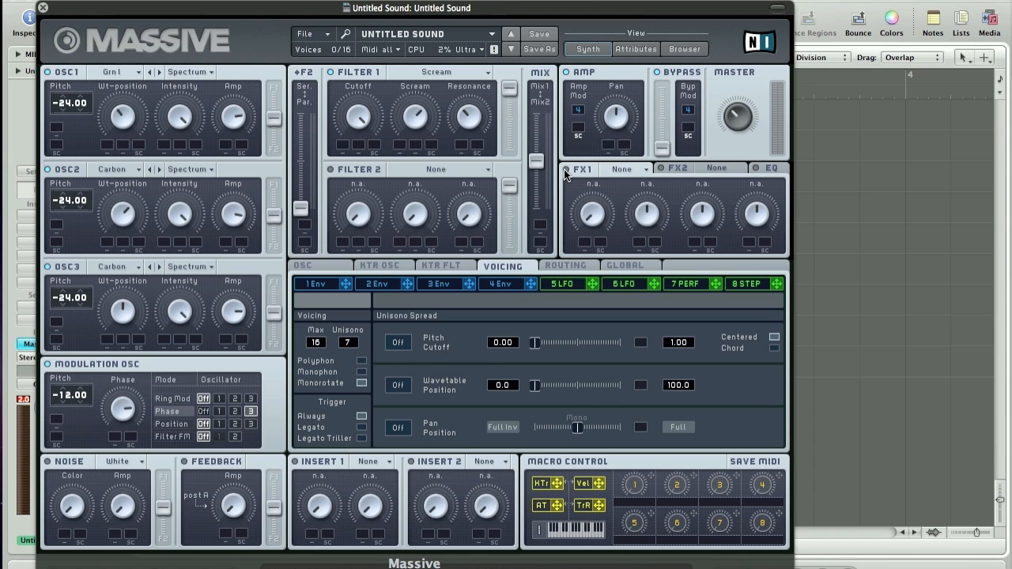
{"action": "mouse_move", "coordinate": [661, 172]}
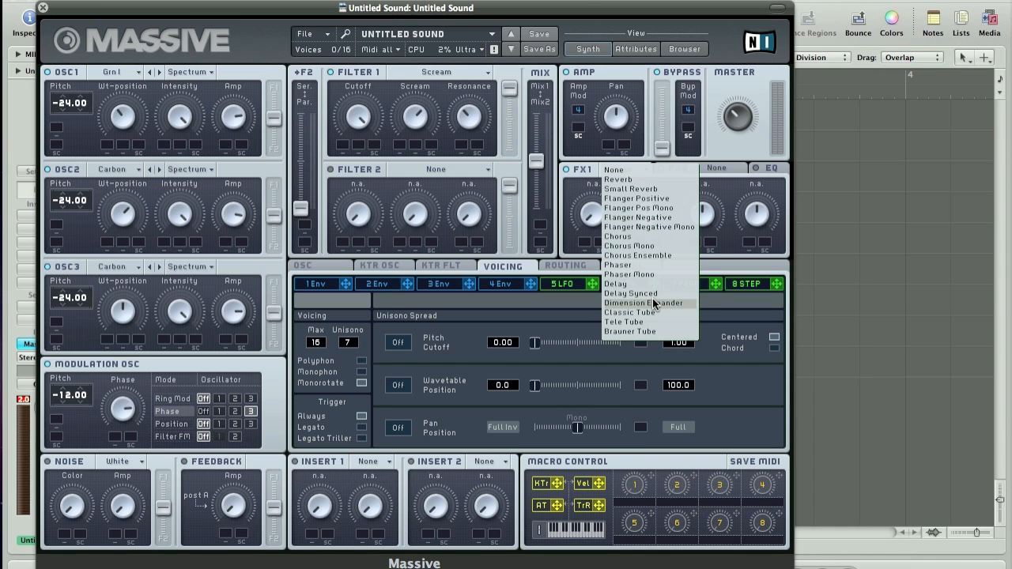
Choose Dimension Expander as the FX1 effect, exposing its Dry/Wet and Size knobs
{"action": "left_click", "coordinate": [646, 304]}
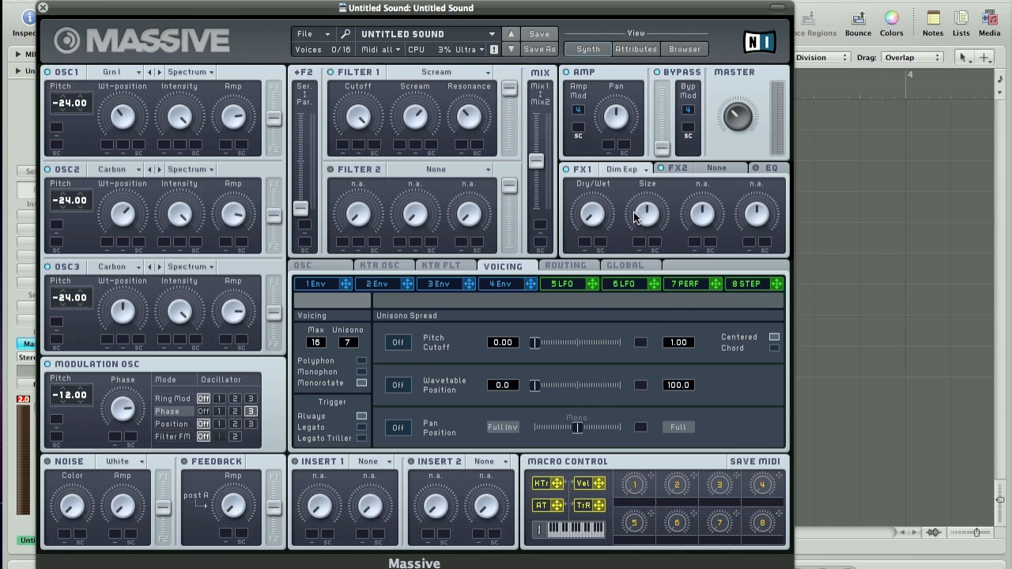
{"action": "mouse_move", "coordinate": [614, 207]}
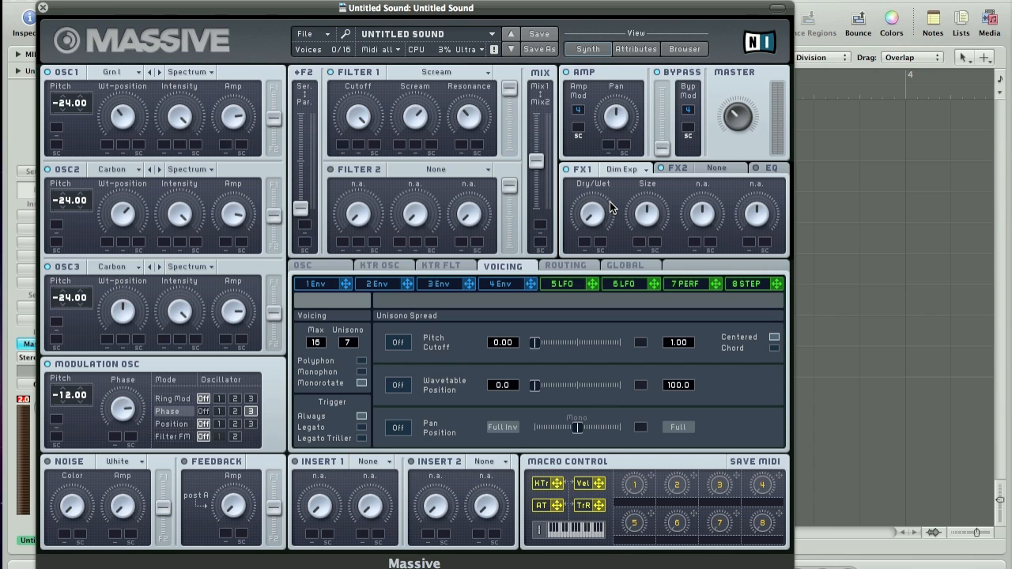
{"action": "mouse_move", "coordinate": [599, 188]}
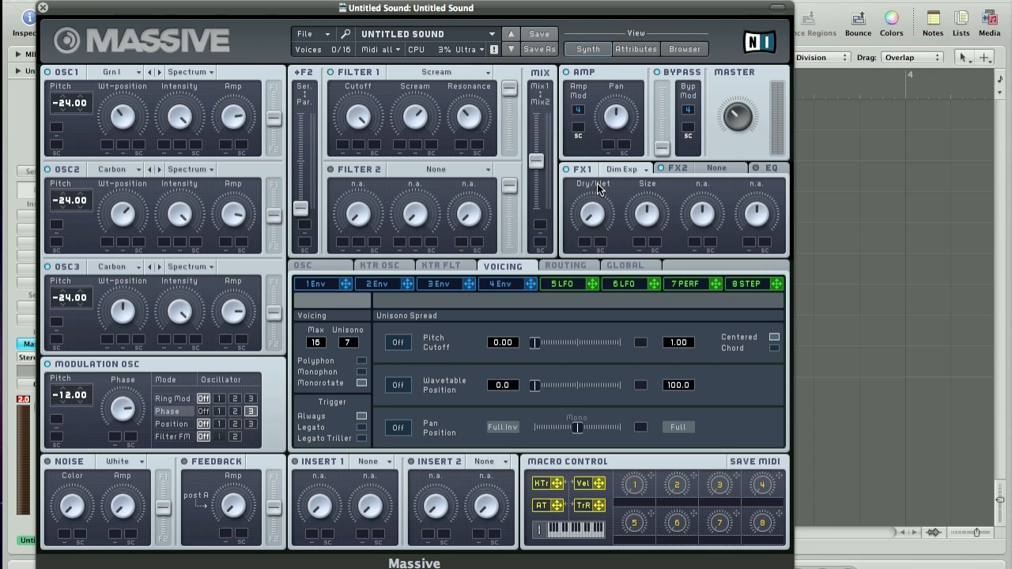
{"action": "mouse_move", "coordinate": [617, 199]}
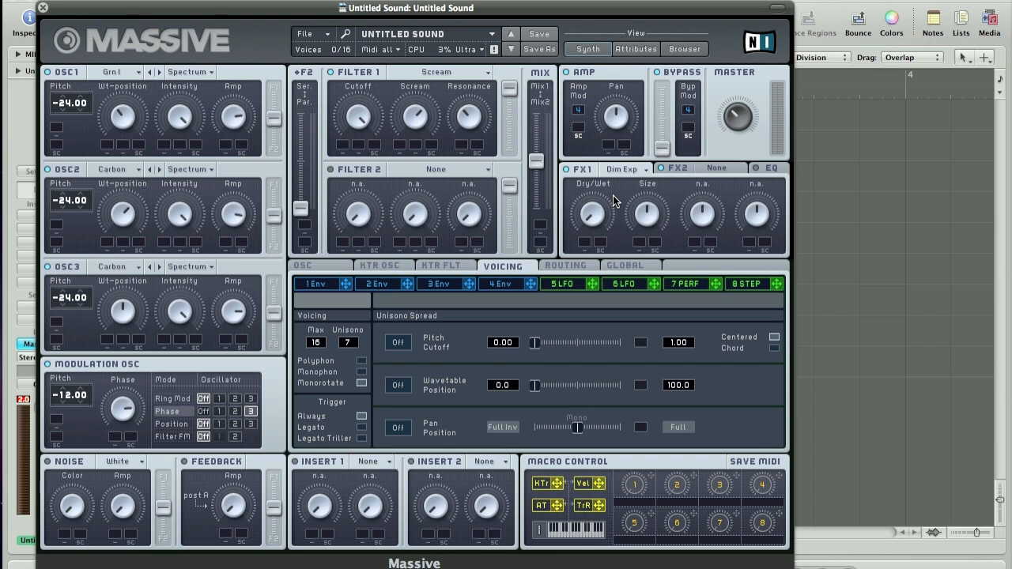
{"action": "mouse_move", "coordinate": [577, 214]}
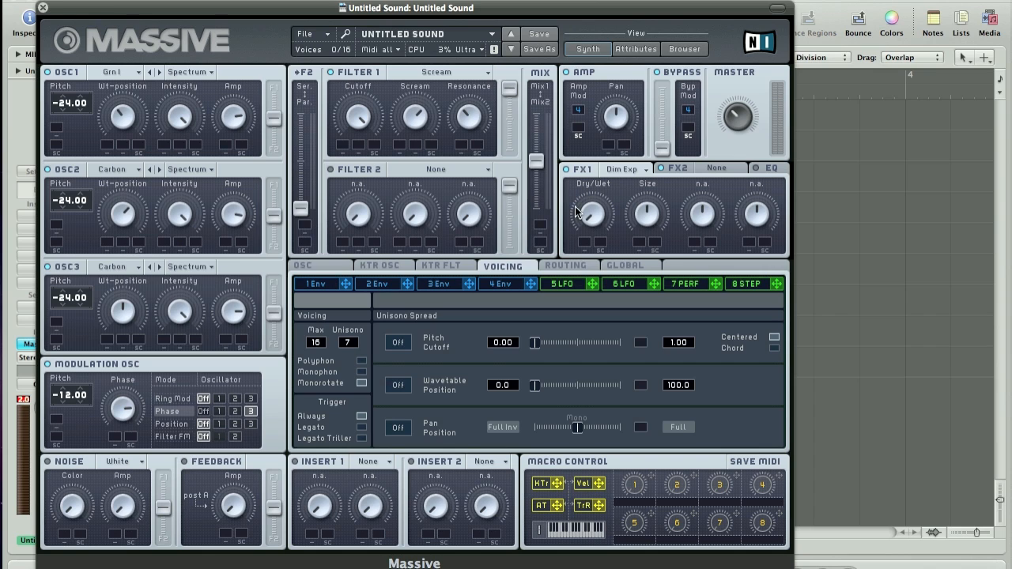
{"action": "mouse_move", "coordinate": [553, 247]}
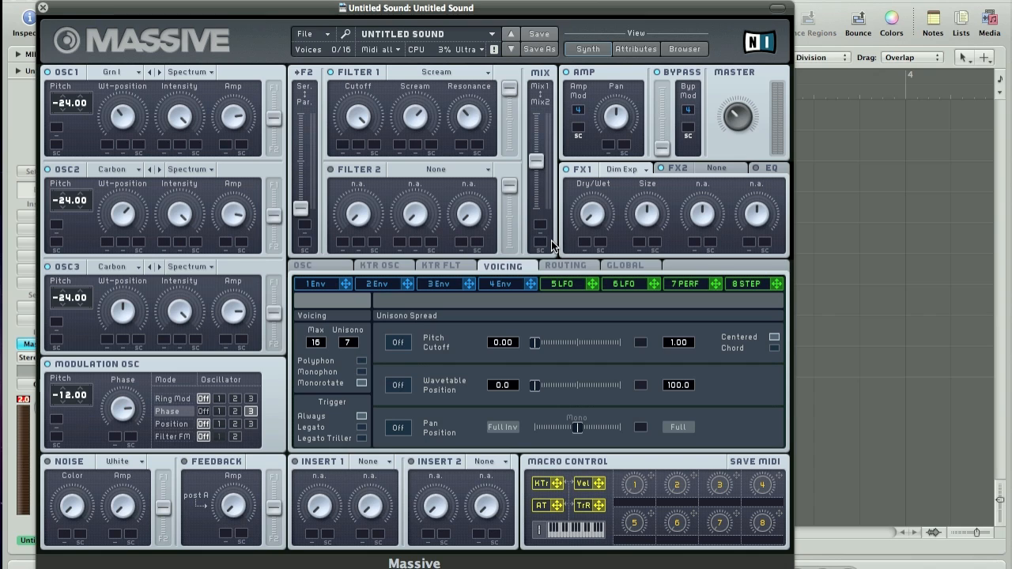
{"action": "mouse_move", "coordinate": [627, 228]}
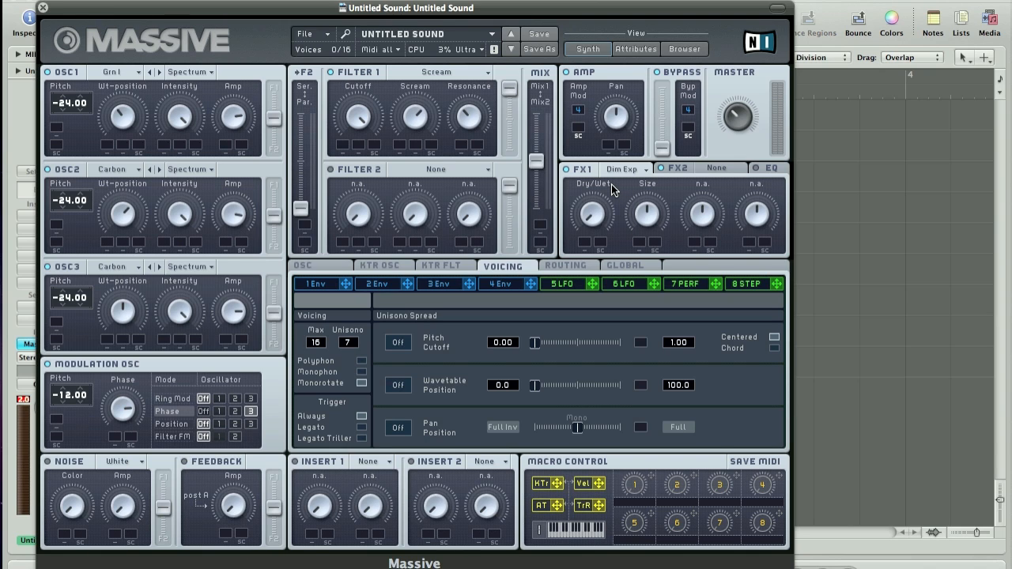
{"action": "mouse_move", "coordinate": [656, 220]}
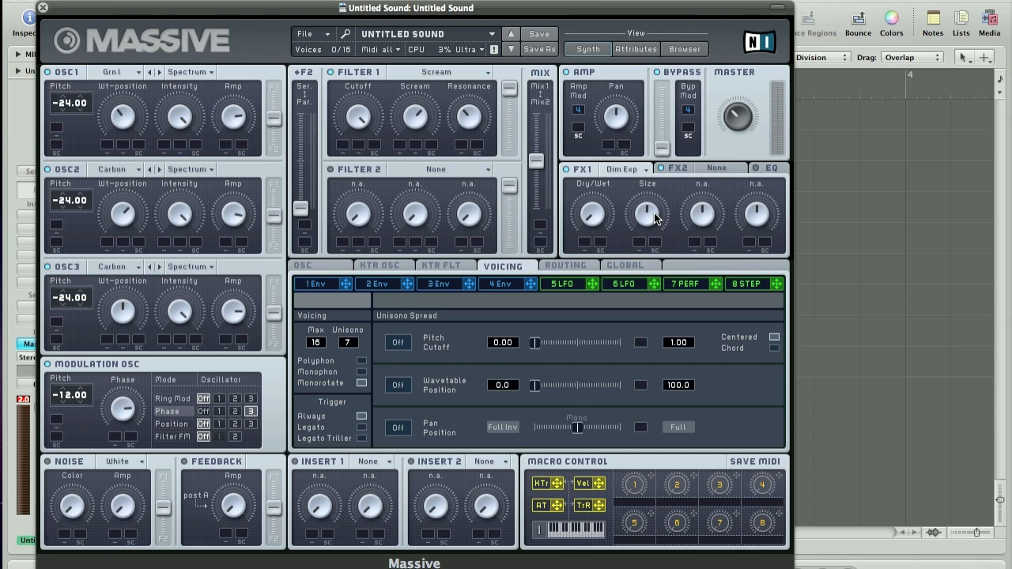
{"action": "mouse_move", "coordinate": [604, 225]}
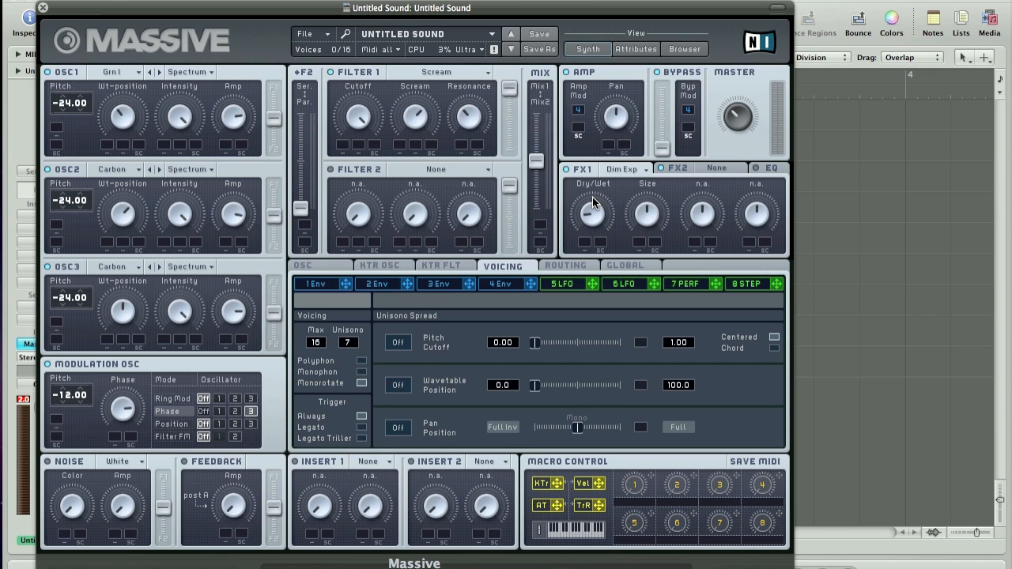
{"action": "mouse_move", "coordinate": [588, 196]}
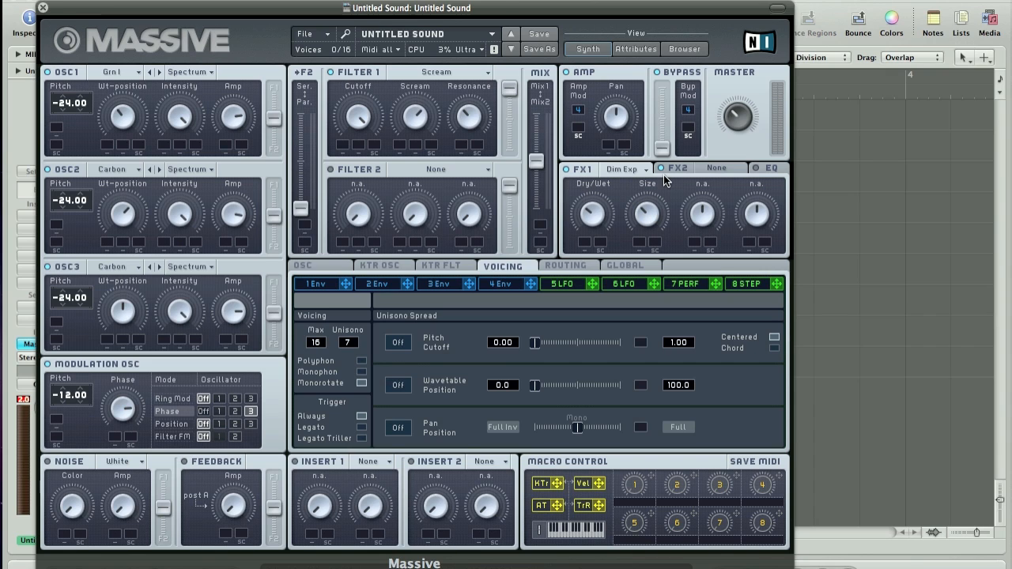
Enable the FX2 slot and load a Phaser after the Dimension Expander
{"action": "left_click", "coordinate": [661, 167]}
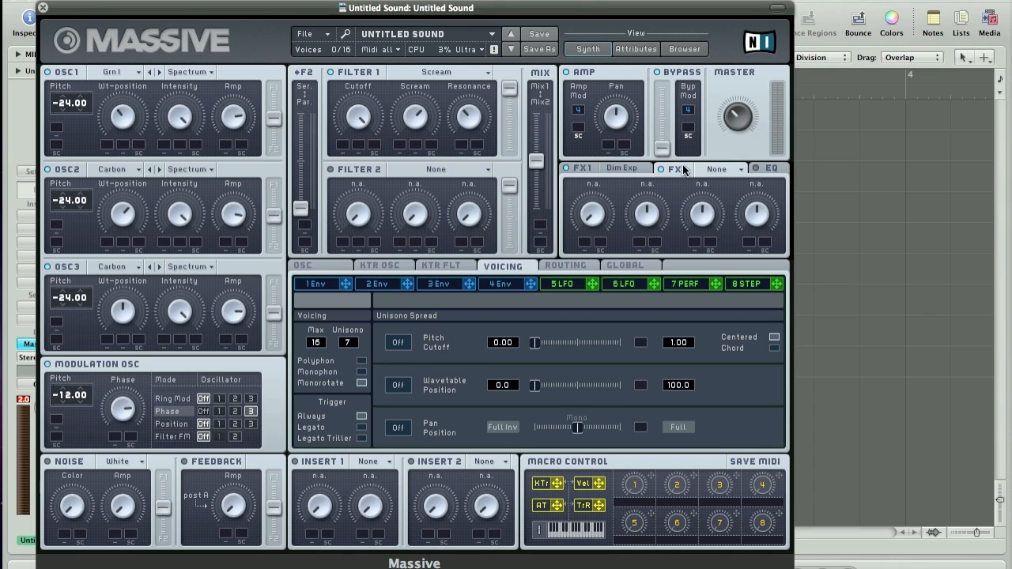
{"action": "left_click", "coordinate": [715, 168]}
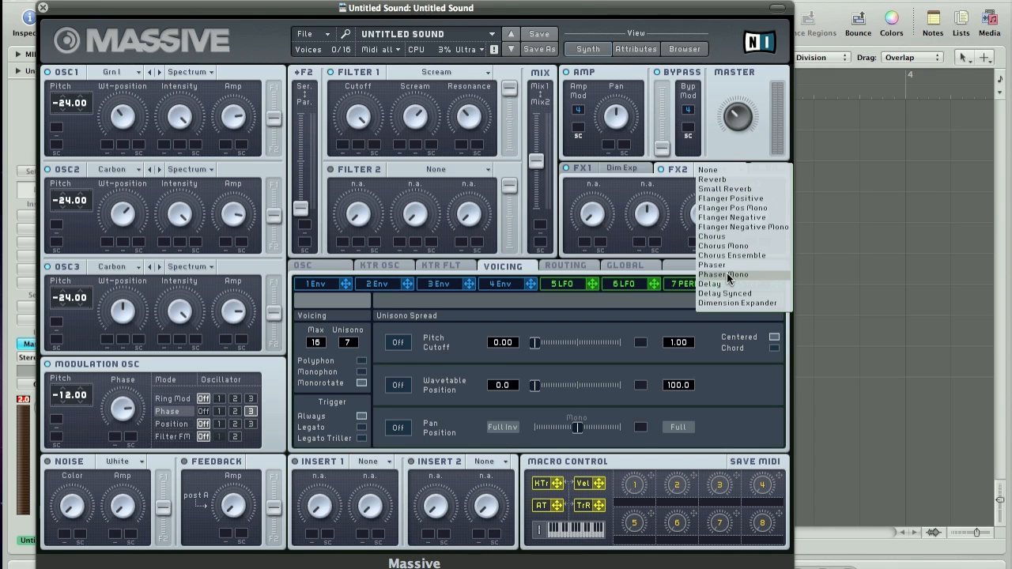
{"action": "left_click", "coordinate": [712, 275]}
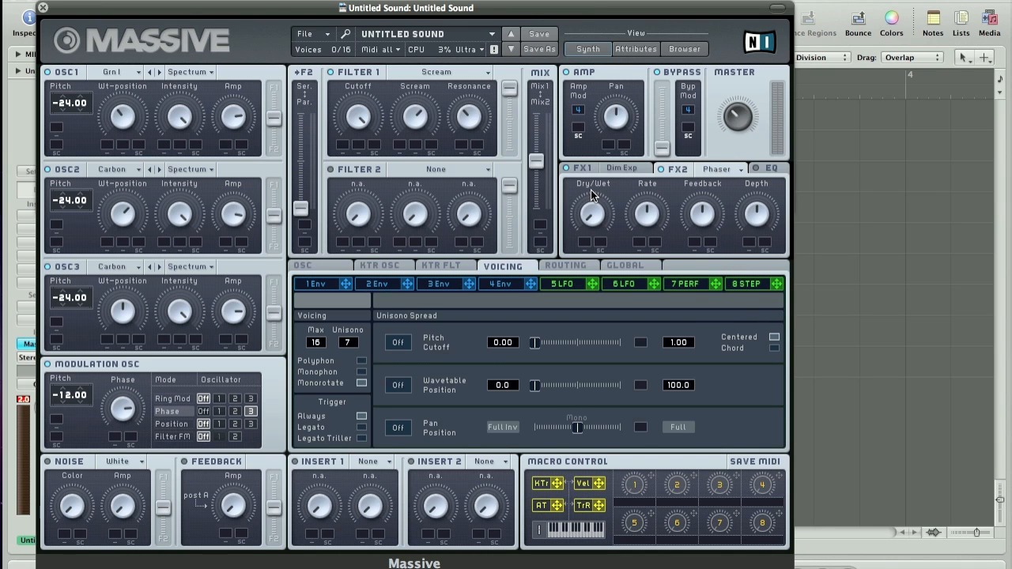
{"action": "mouse_move", "coordinate": [655, 200]}
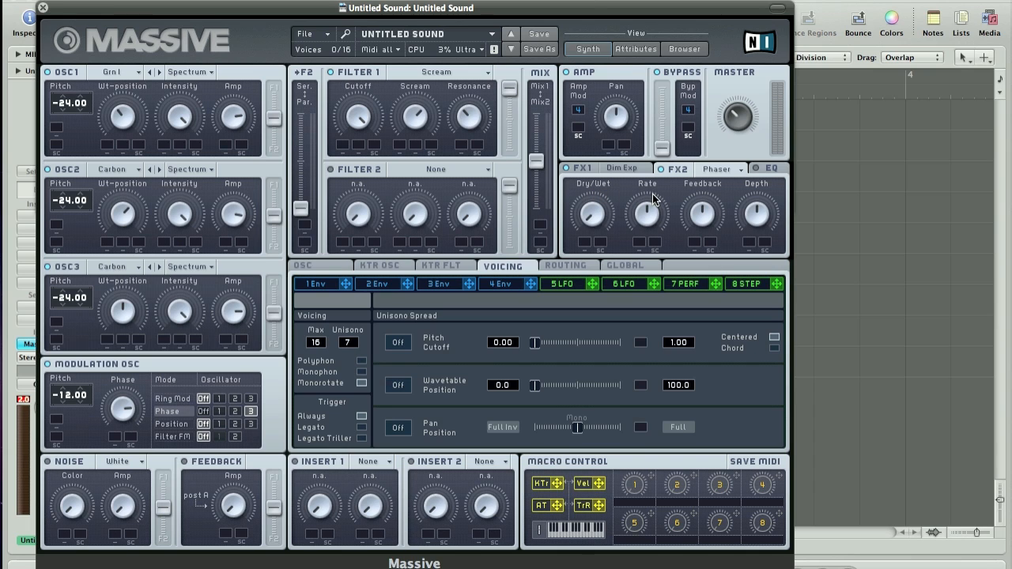
{"action": "mouse_move", "coordinate": [705, 191]}
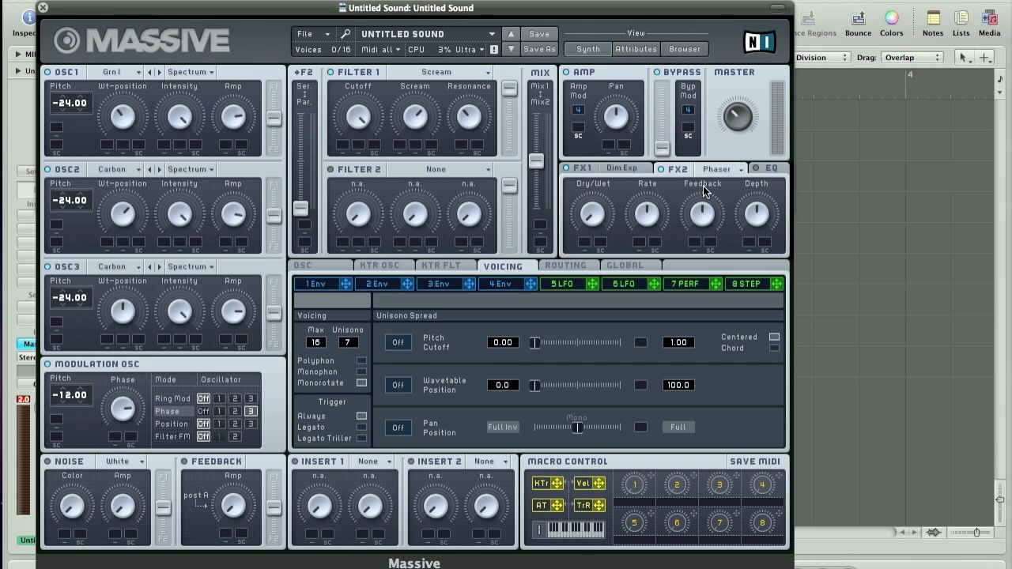
{"action": "mouse_move", "coordinate": [765, 192]}
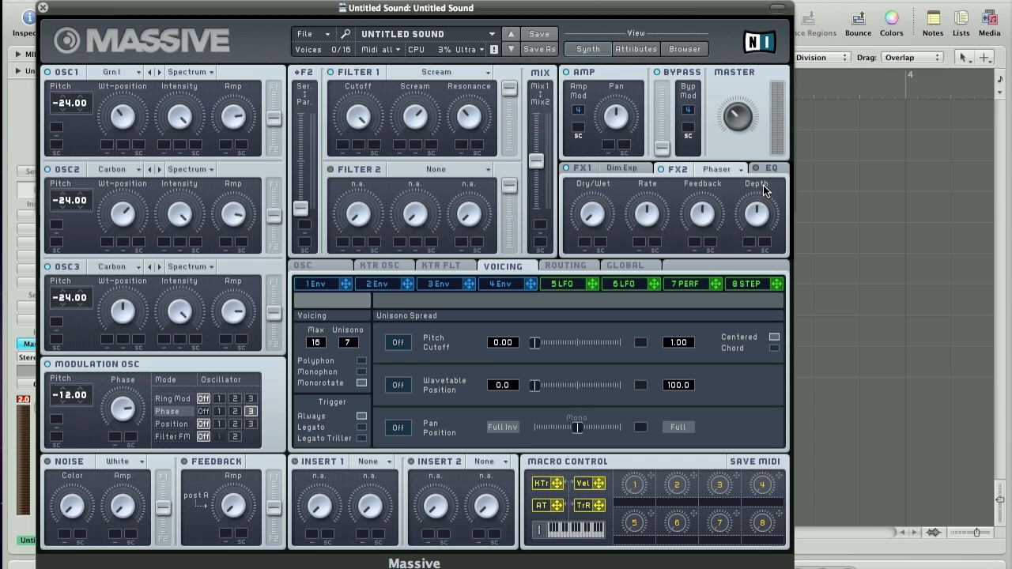
{"action": "mouse_move", "coordinate": [658, 206]}
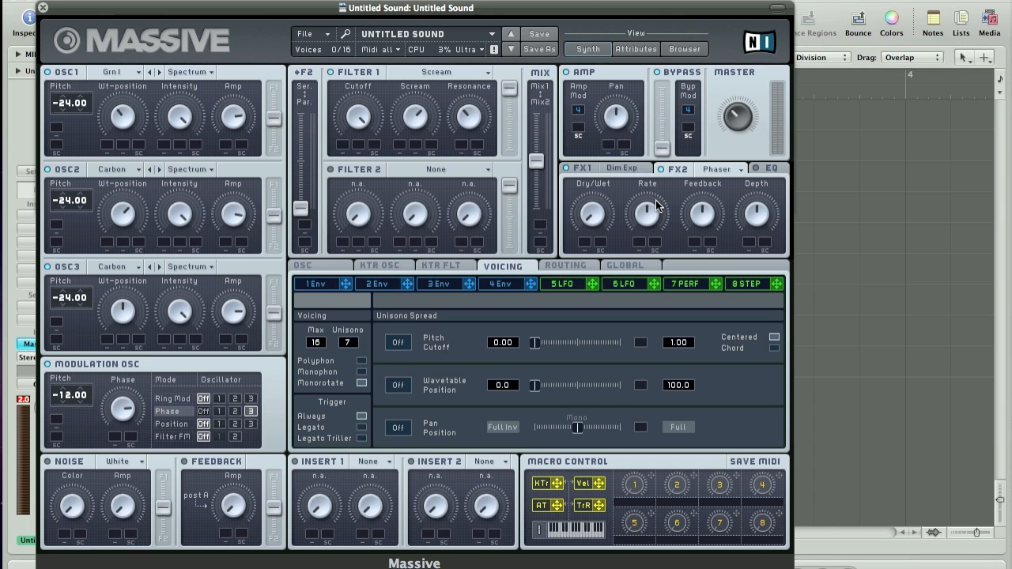
{"action": "mouse_move", "coordinate": [595, 187]}
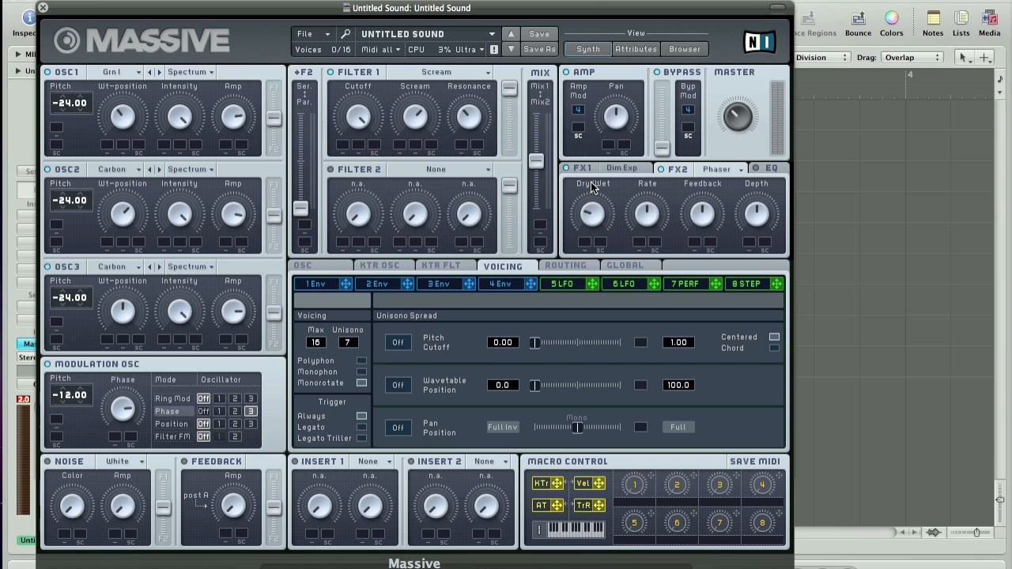
{"action": "mouse_move", "coordinate": [646, 212]}
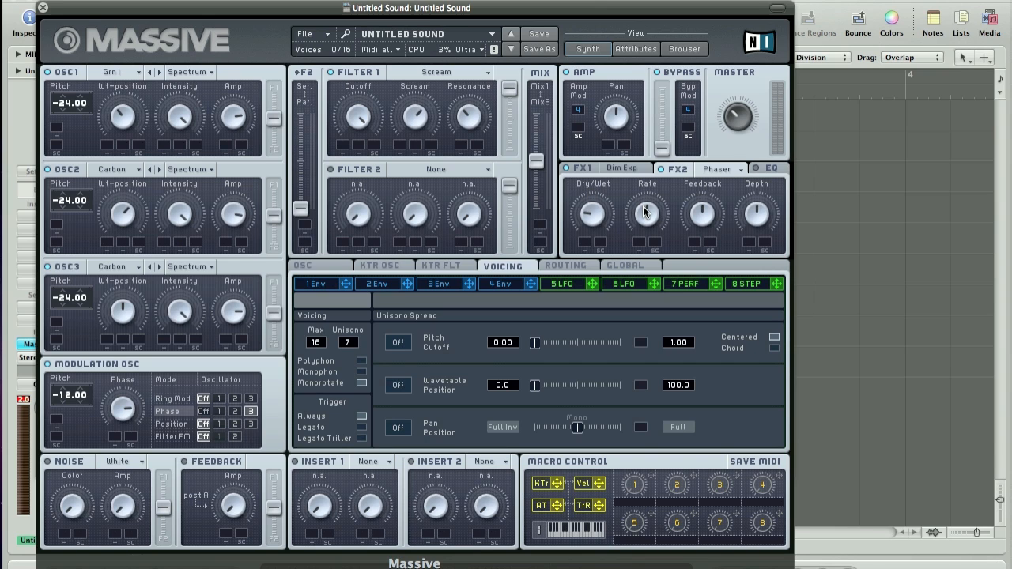
{"action": "mouse_move", "coordinate": [696, 227]}
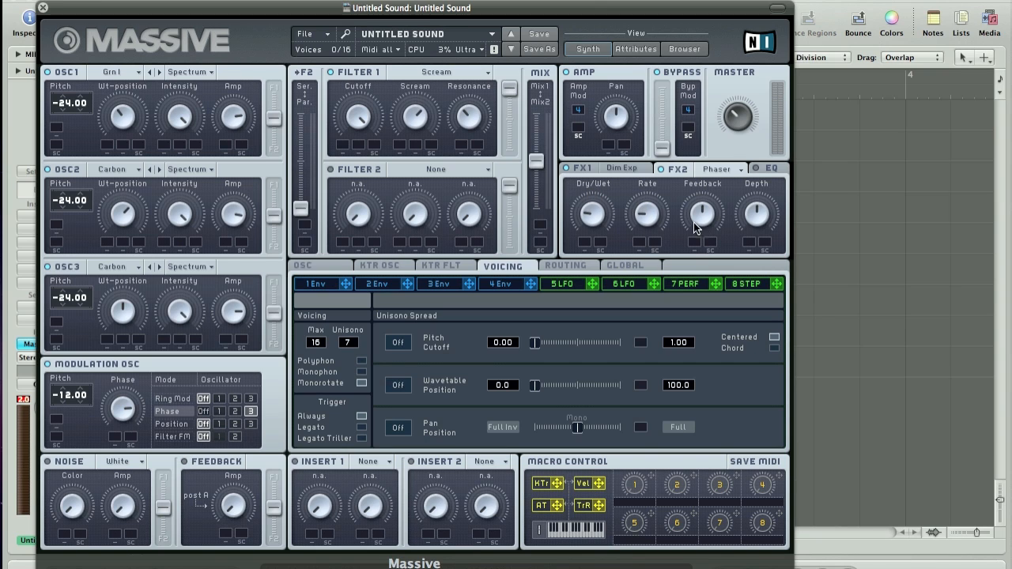
{"action": "mouse_move", "coordinate": [703, 240]}
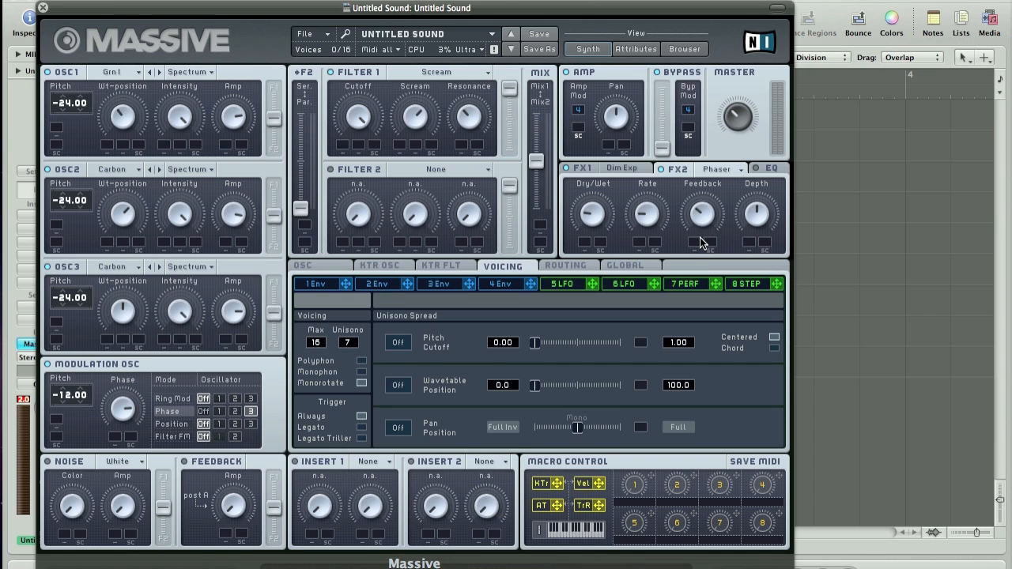
{"action": "mouse_move", "coordinate": [753, 239]}
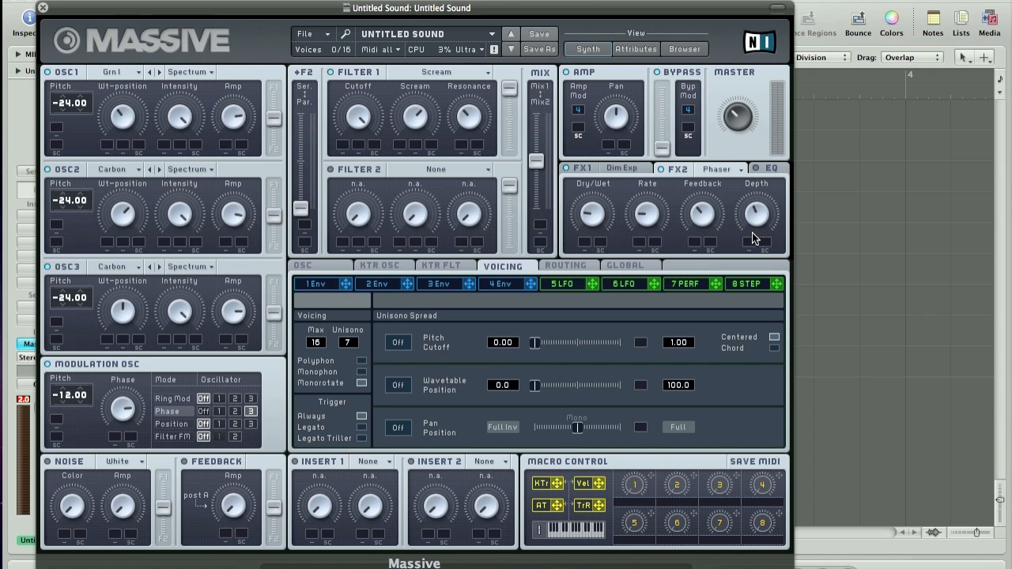
{"action": "mouse_move", "coordinate": [746, 256]}
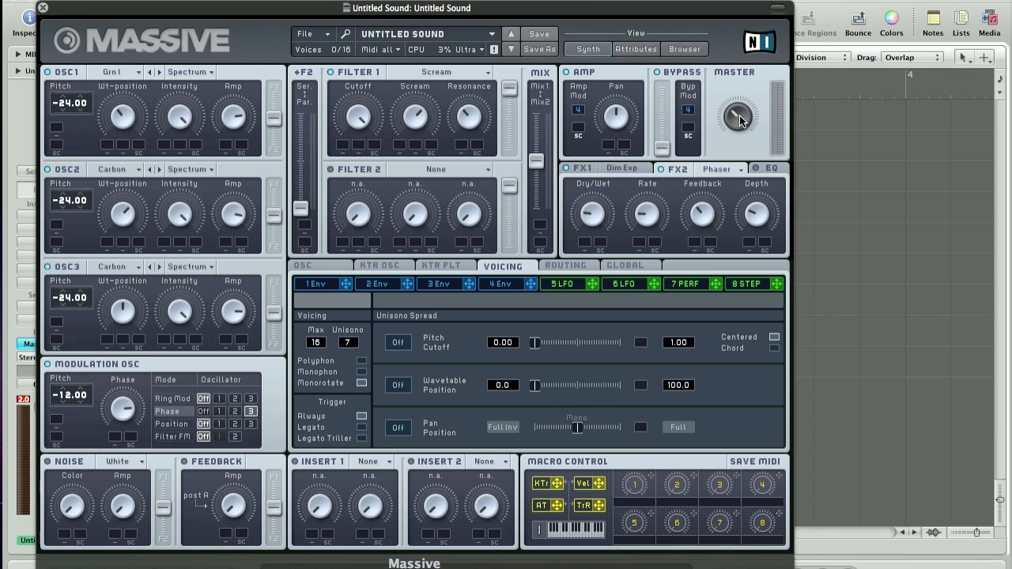
{"action": "mouse_move", "coordinate": [741, 129]}
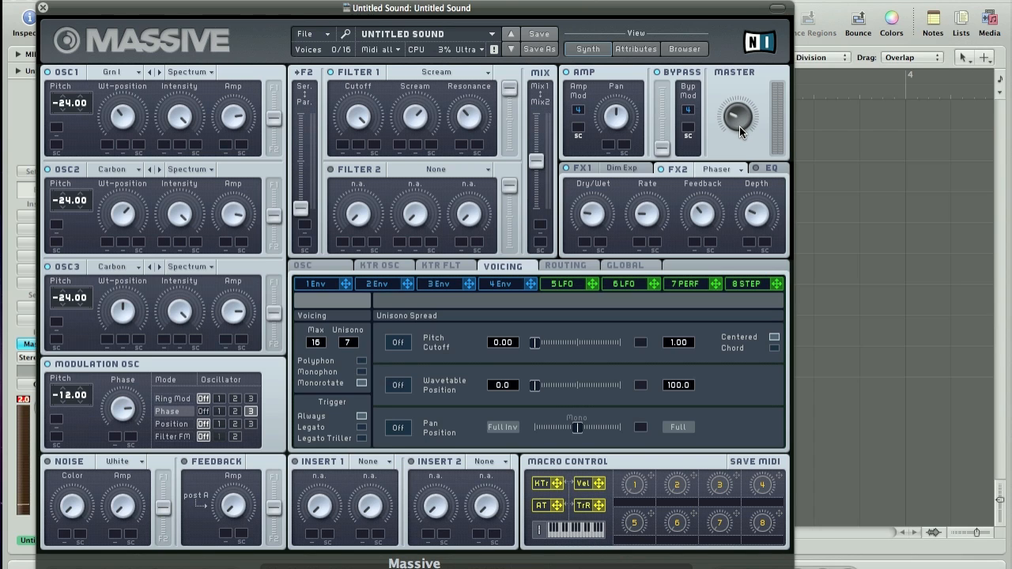
{"action": "mouse_move", "coordinate": [259, 296]}
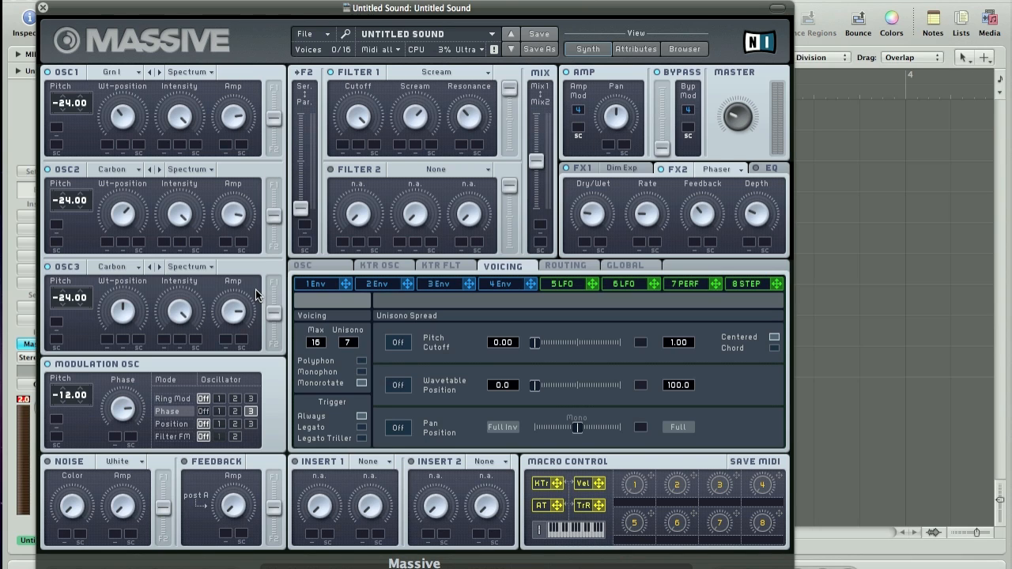
{"action": "mouse_move", "coordinate": [718, 156]}
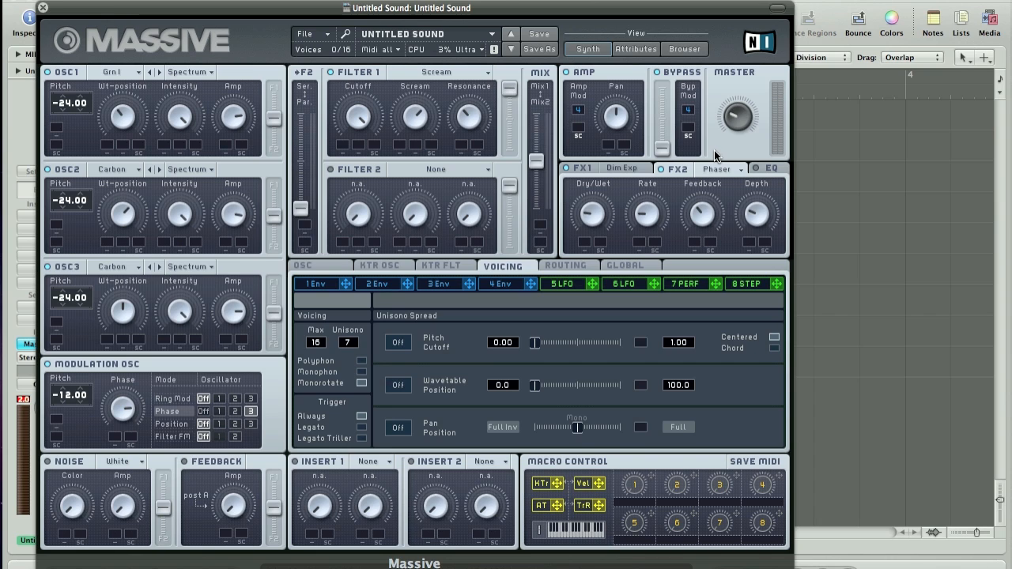
{"action": "mouse_move", "coordinate": [263, 326]}
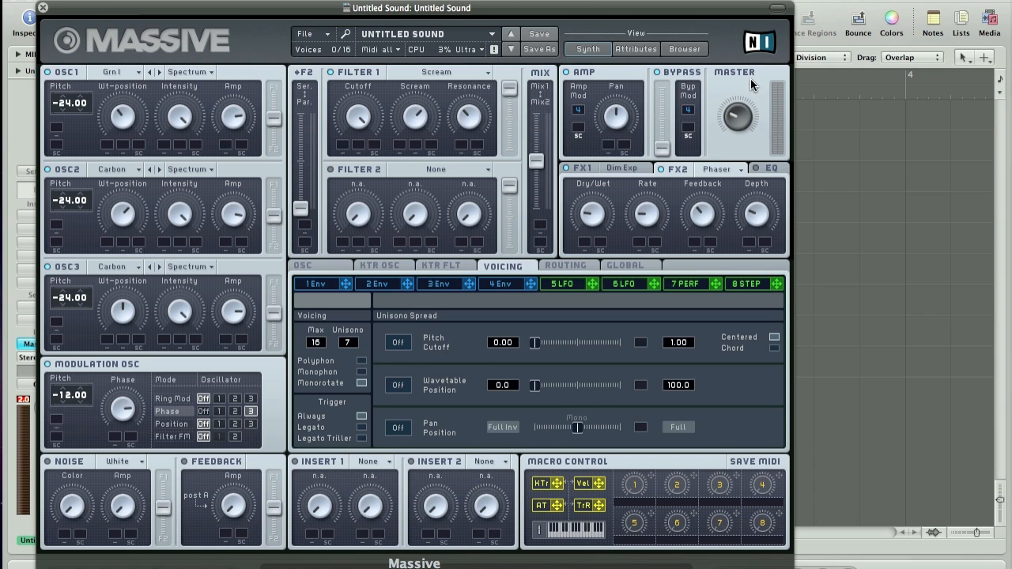
{"action": "mouse_move", "coordinate": [737, 105]}
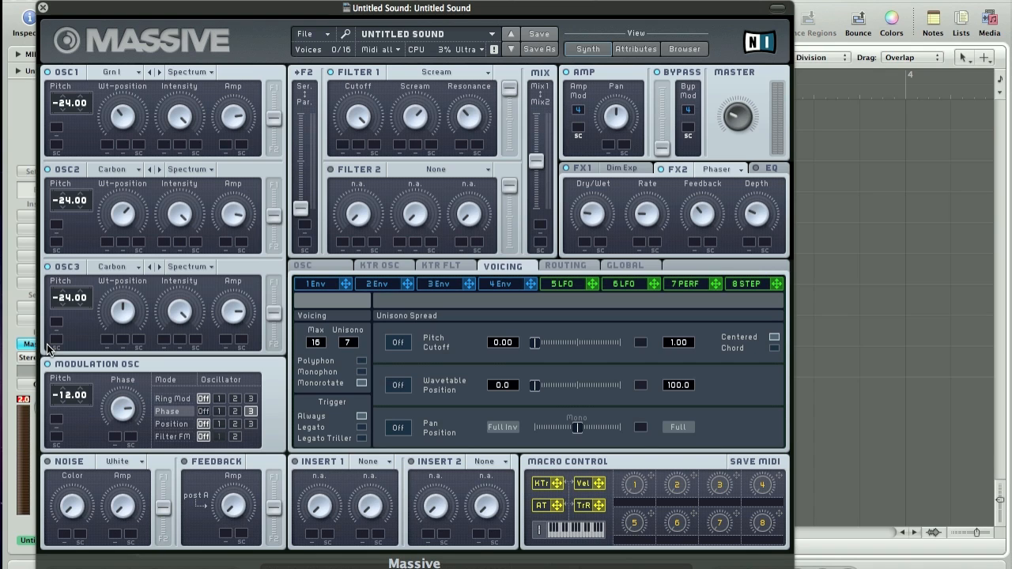
{"action": "mouse_move", "coordinate": [553, 292]}
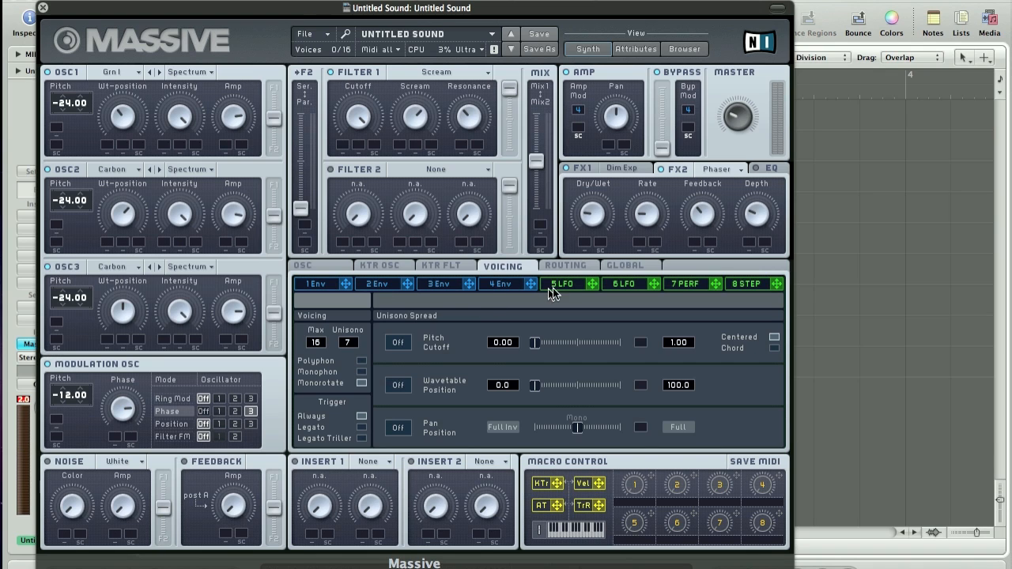
Select LFO 5 and switch its first curve from sine to a ramp shape
{"action": "left_click", "coordinate": [563, 283]}
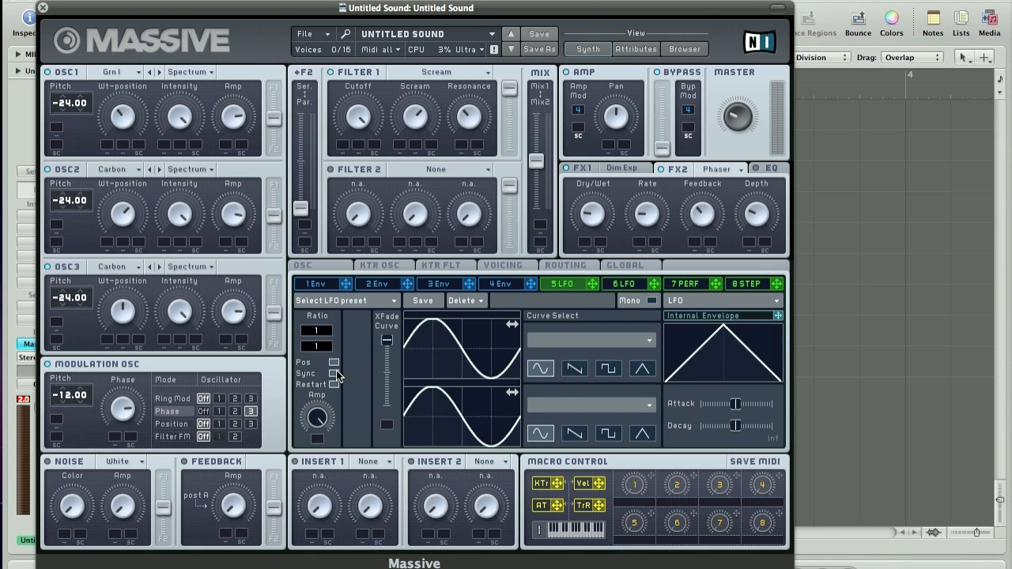
{"action": "mouse_move", "coordinate": [382, 557]}
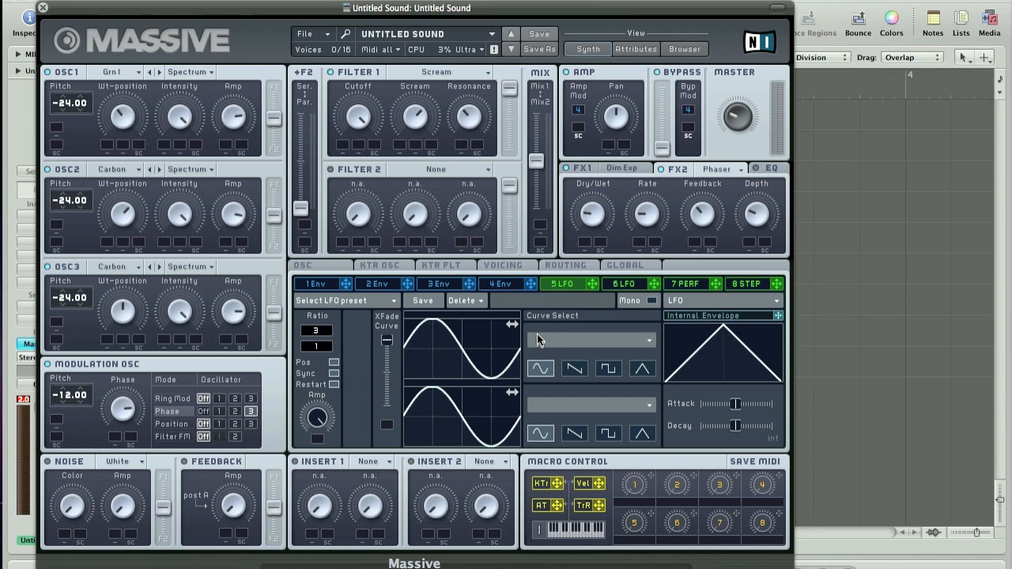
{"action": "mouse_move", "coordinate": [326, 354]}
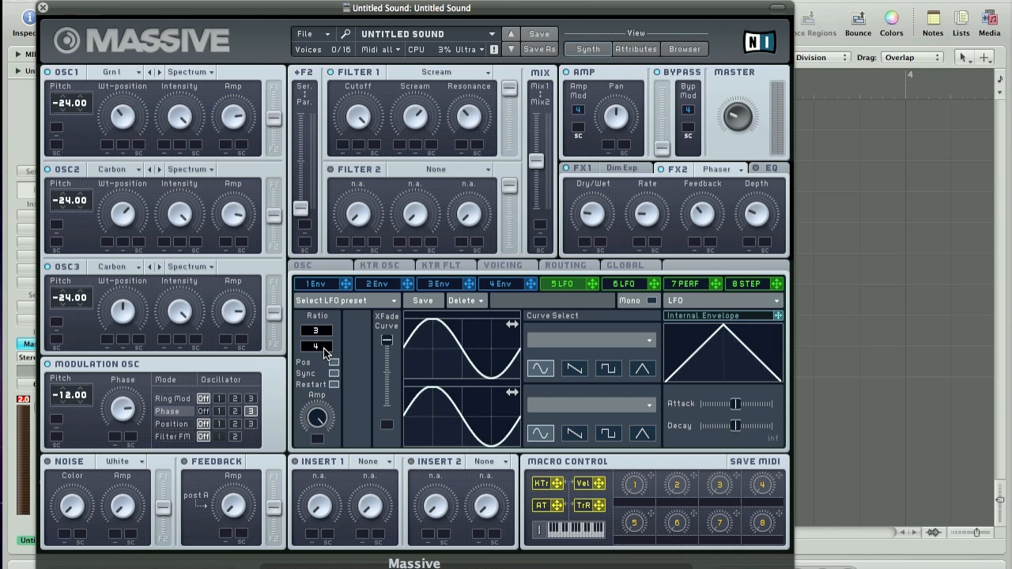
{"action": "mouse_move", "coordinate": [387, 342]}
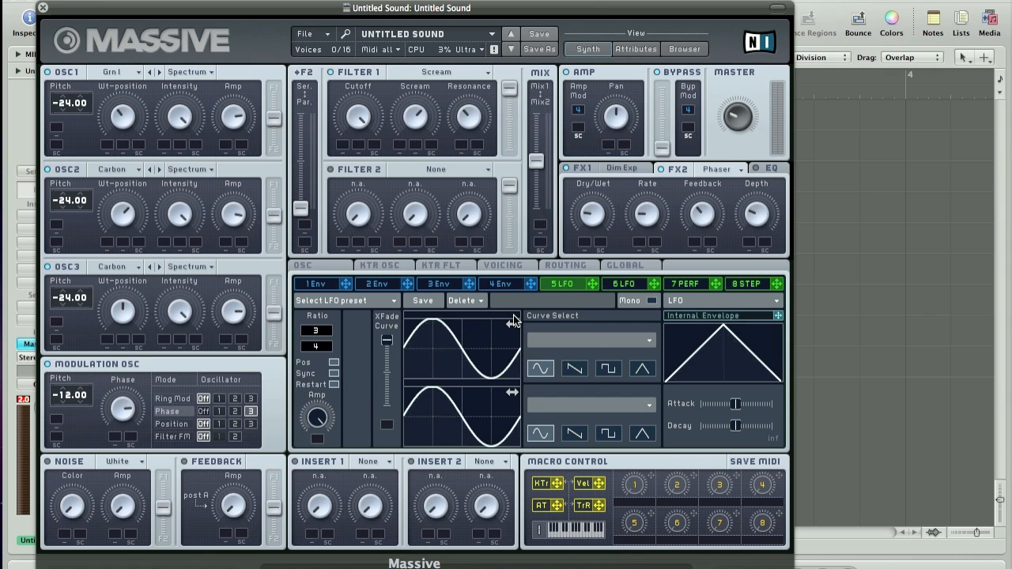
{"action": "left_click", "coordinate": [574, 368]}
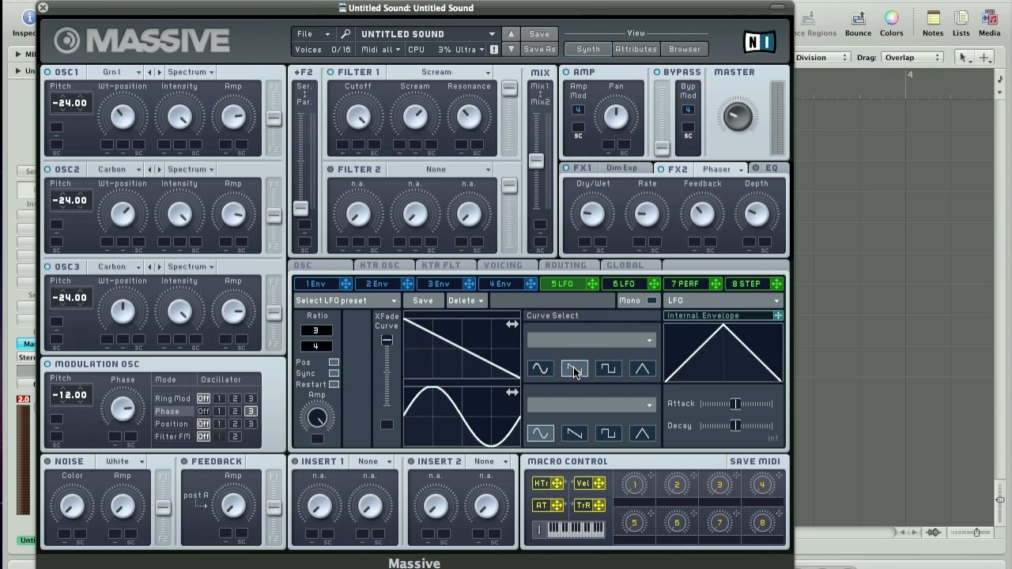
{"action": "mouse_move", "coordinate": [541, 379]}
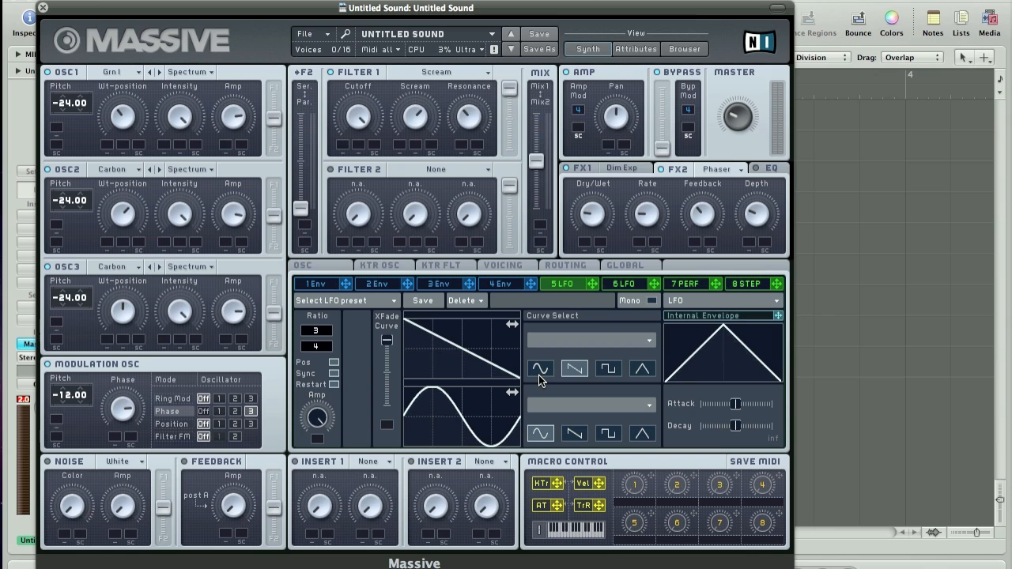
Select LFO 6, set its ratio to 3/12 and give it a ramp-shaped first curve
{"action": "left_click", "coordinate": [624, 283]}
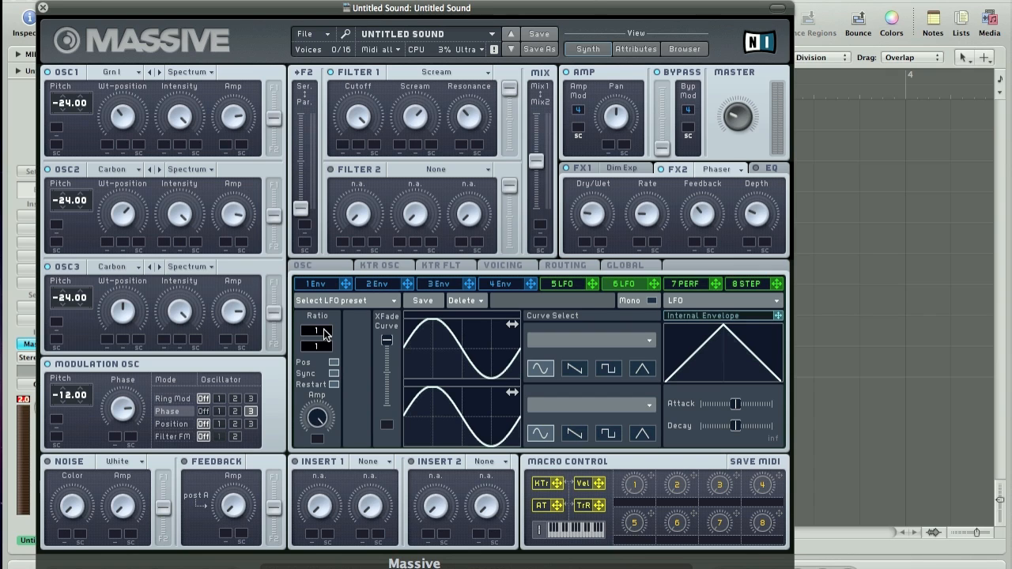
{"action": "left_click_drag", "start_coordinate": [316, 331], "coordinate": [317, 348]}
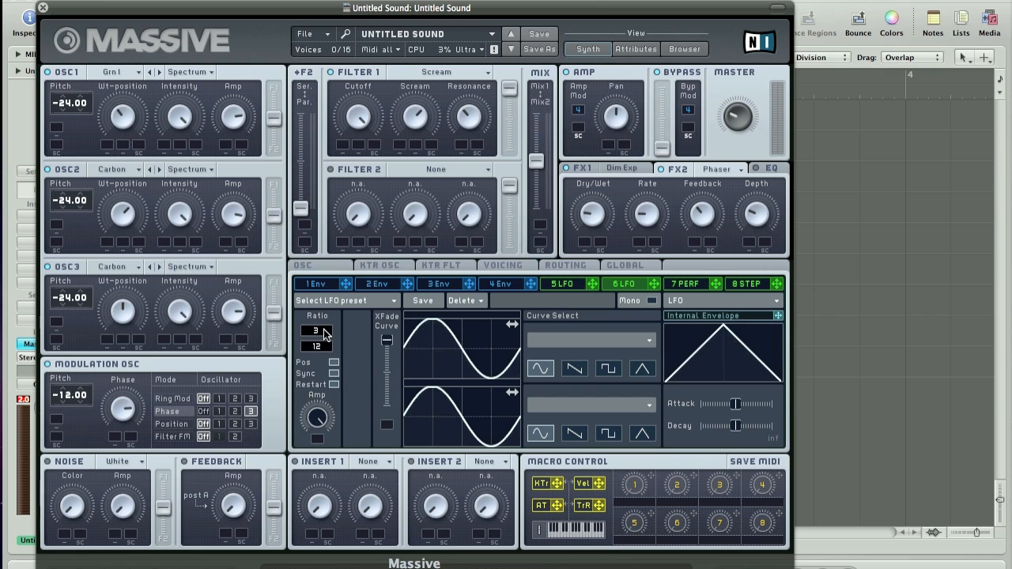
{"action": "mouse_move", "coordinate": [434, 326]}
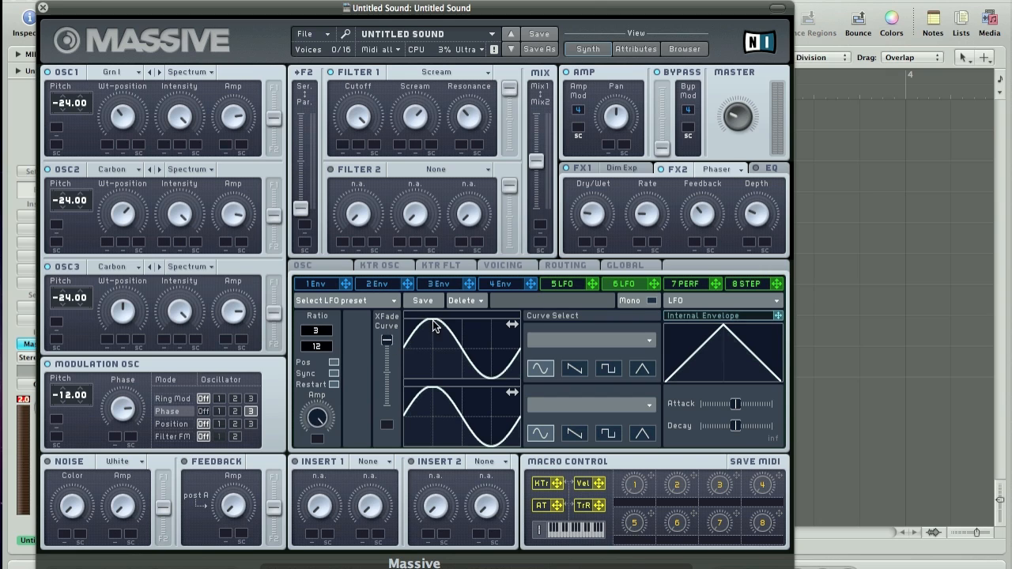
{"action": "left_click", "coordinate": [576, 368]}
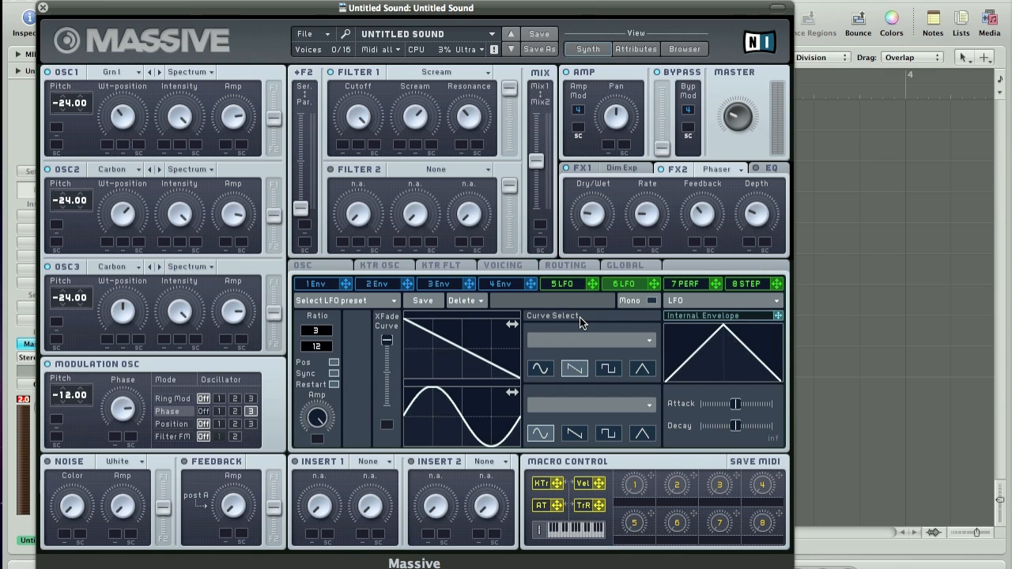
{"action": "mouse_move", "coordinate": [45, 345]}
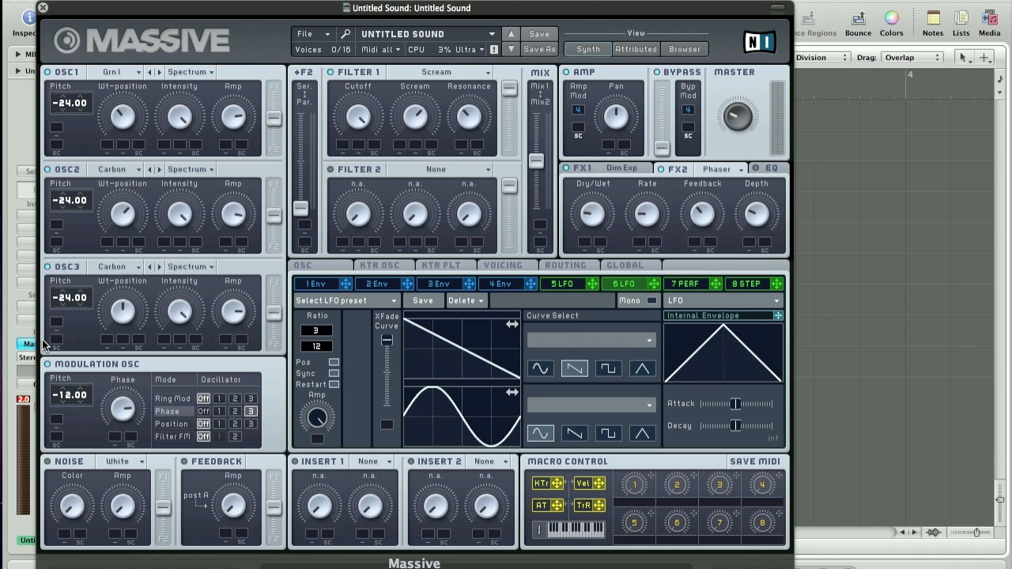
{"action": "mouse_move", "coordinate": [585, 288]}
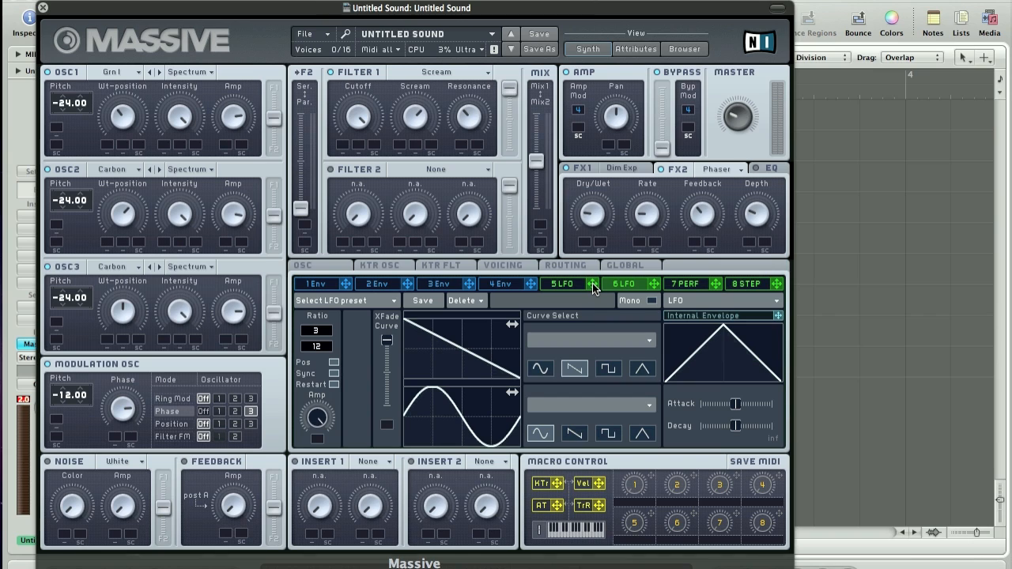
{"action": "mouse_move", "coordinate": [113, 351]}
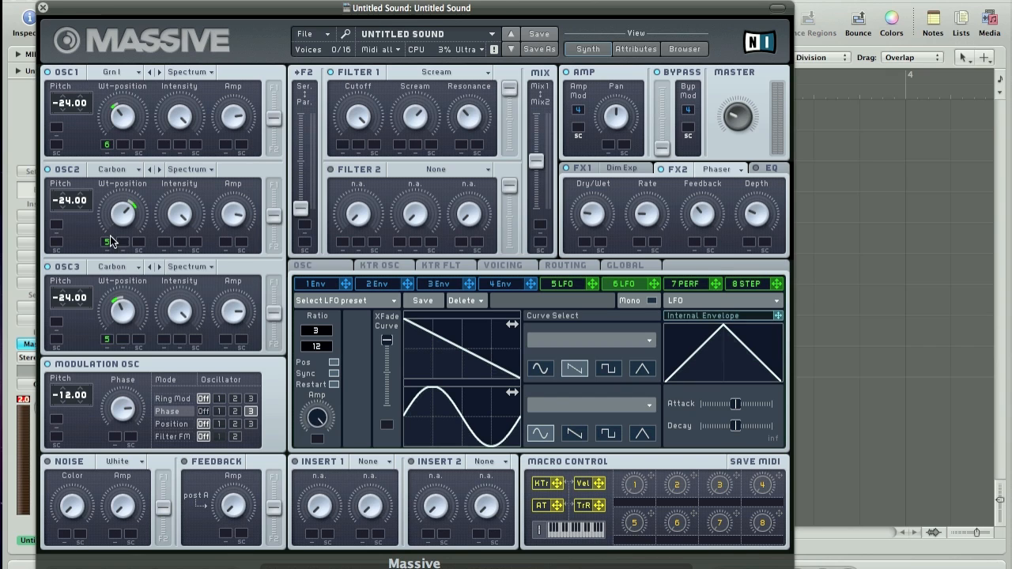
{"action": "mouse_move", "coordinate": [146, 111]}
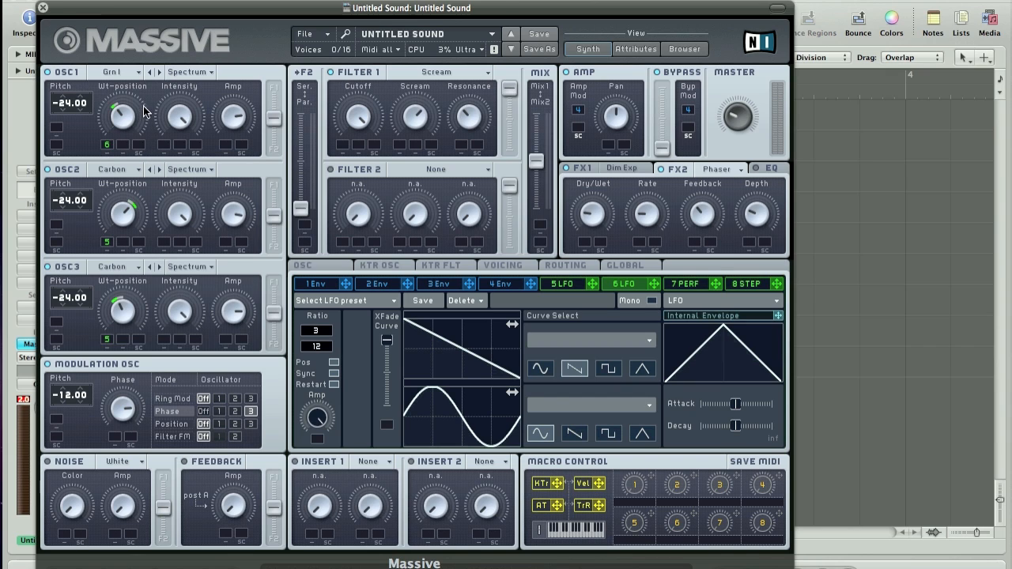
{"action": "mouse_move", "coordinate": [131, 285]}
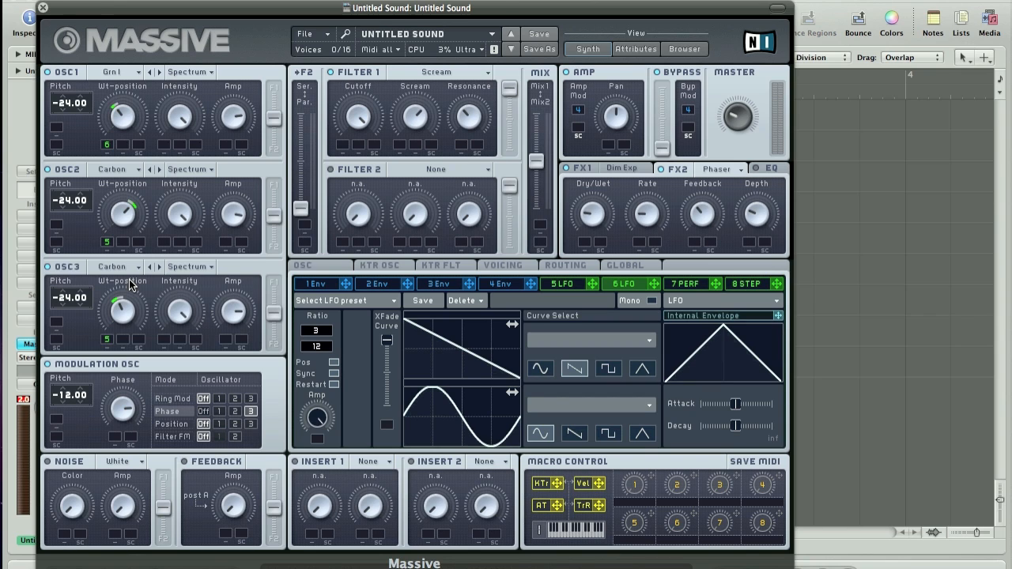